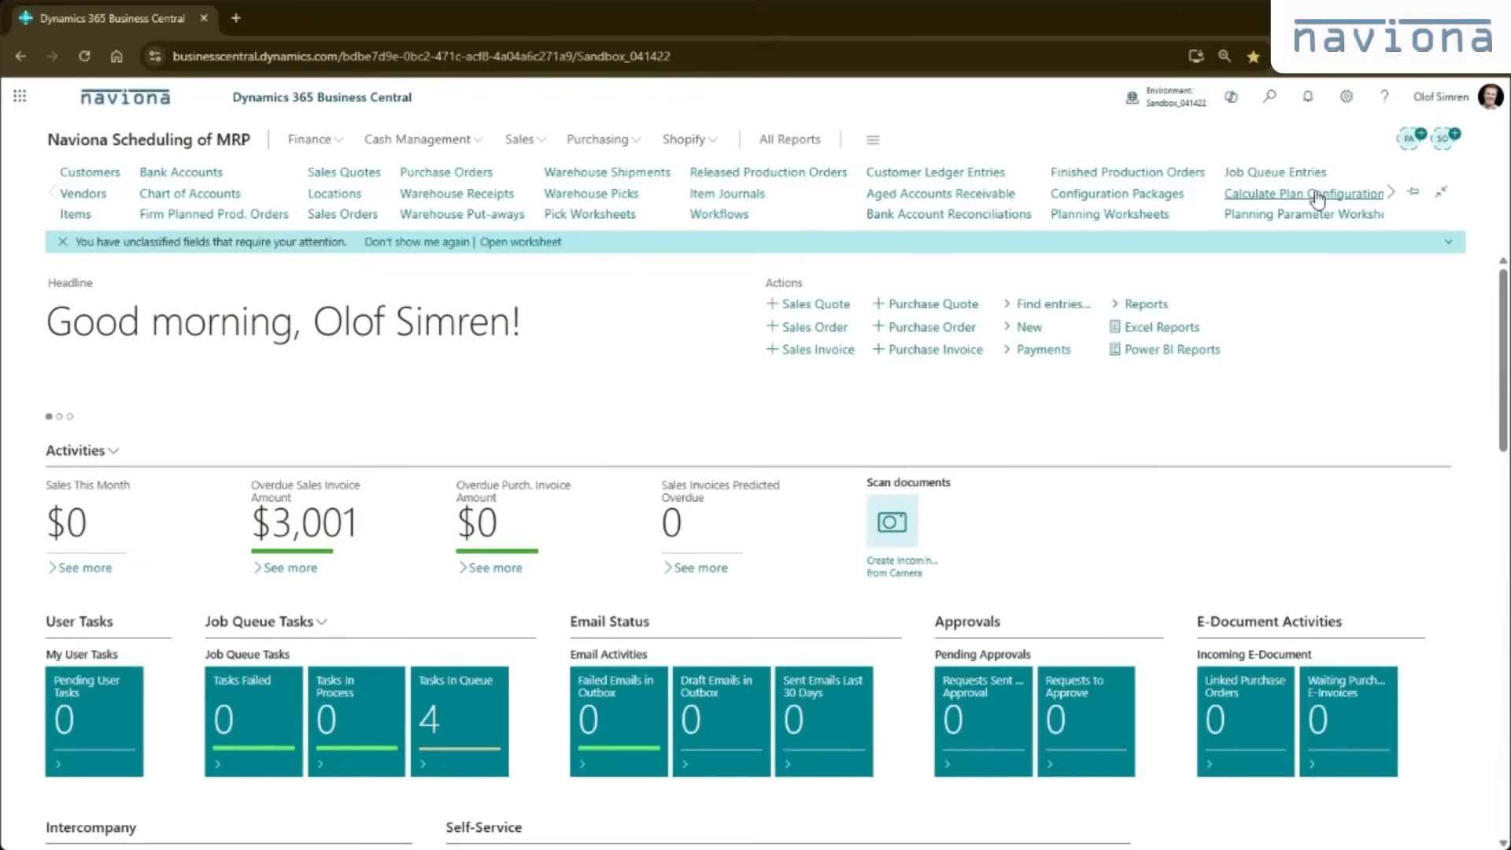
# Go to the Calculate Plan Configuration list showing codes A, B and C
pyautogui.click(1303, 192)
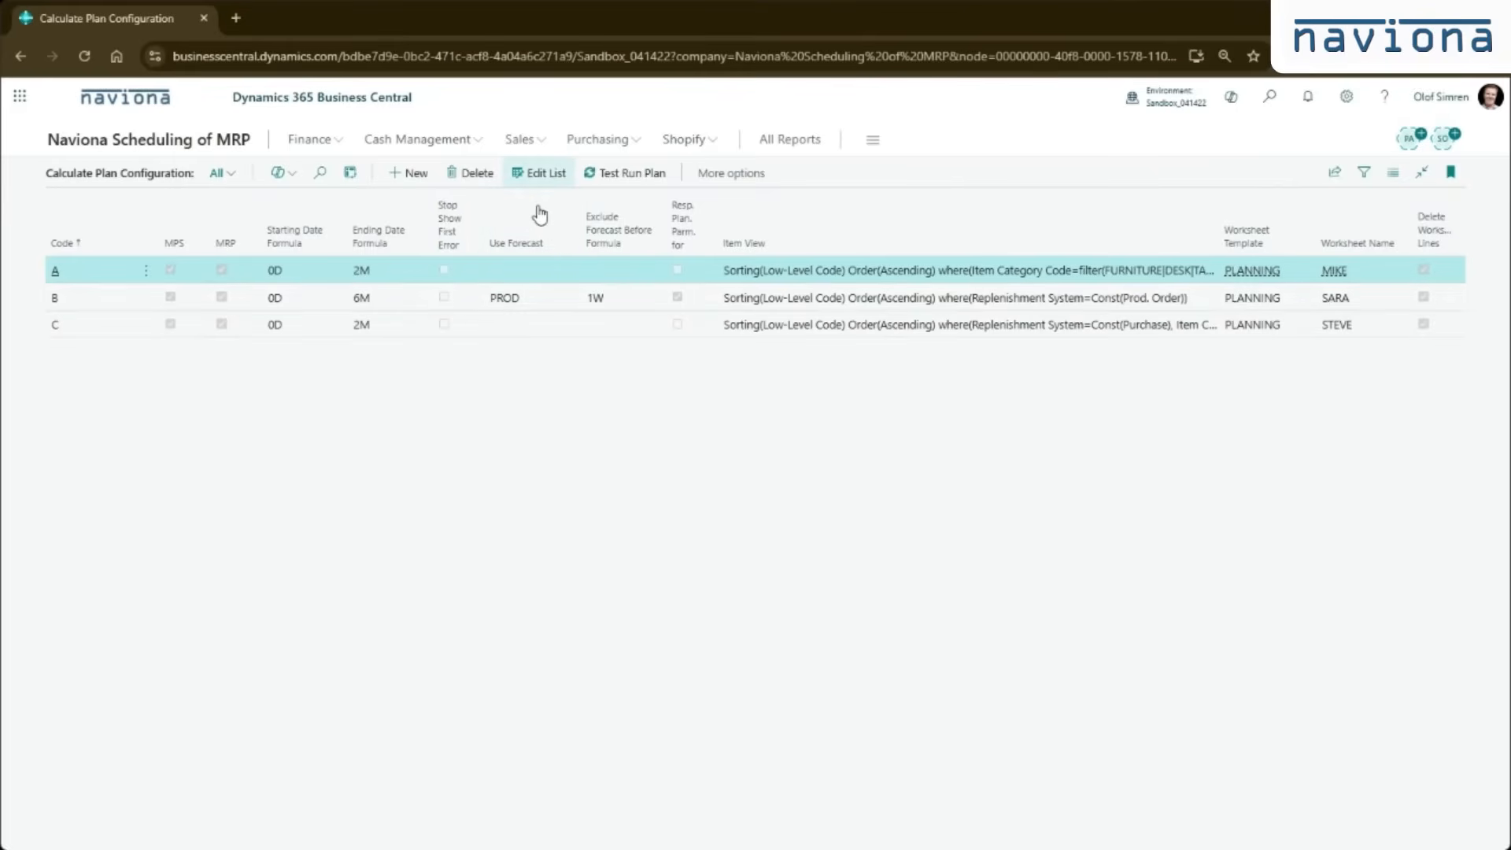
# Switch the A, B, C configuration list into Edit List mode
pyautogui.click(546, 173)
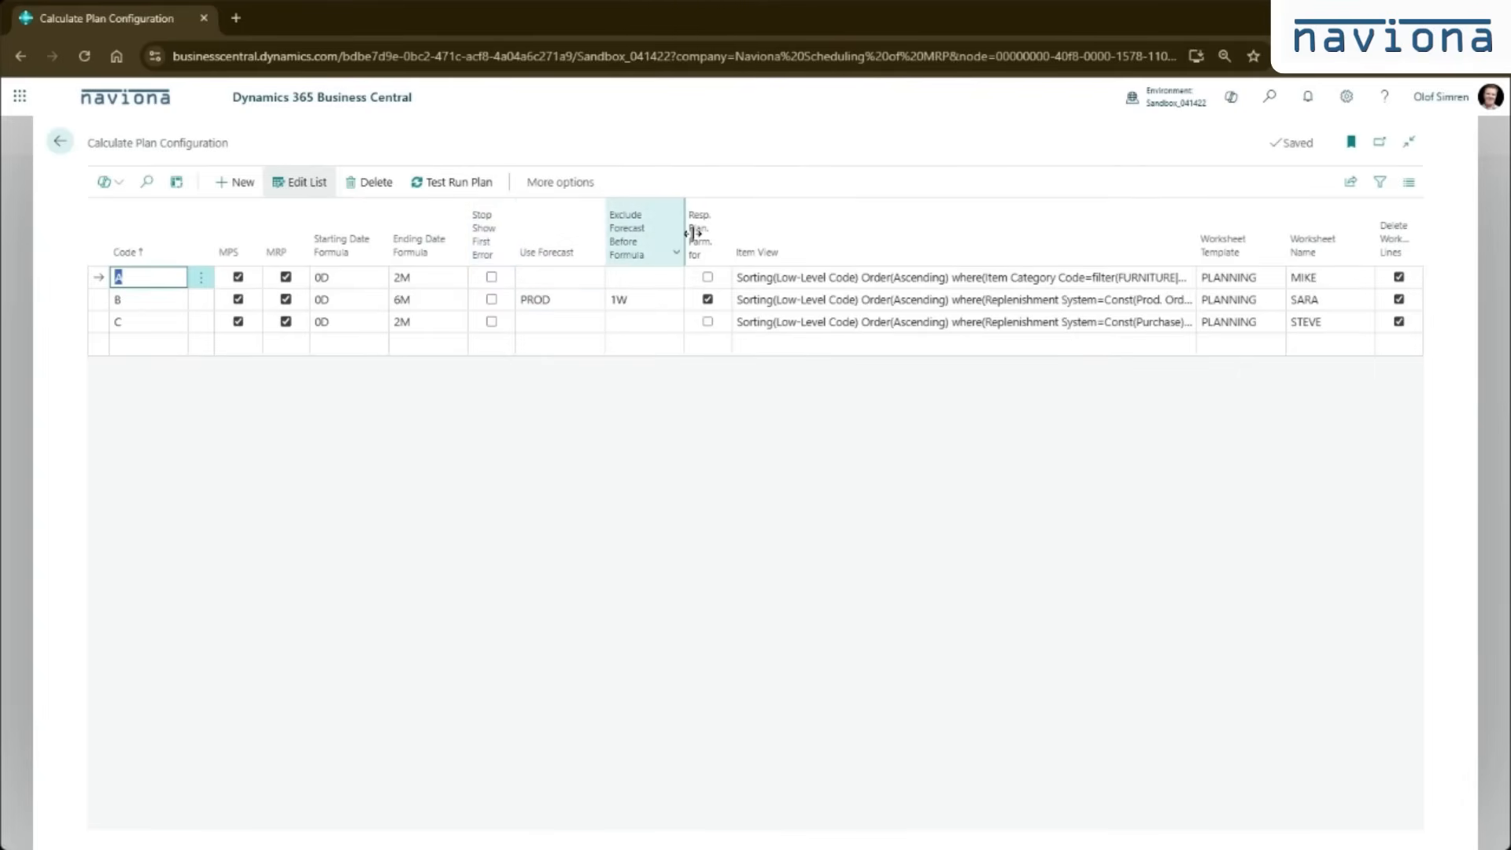
pyautogui.moveTo(697, 255)
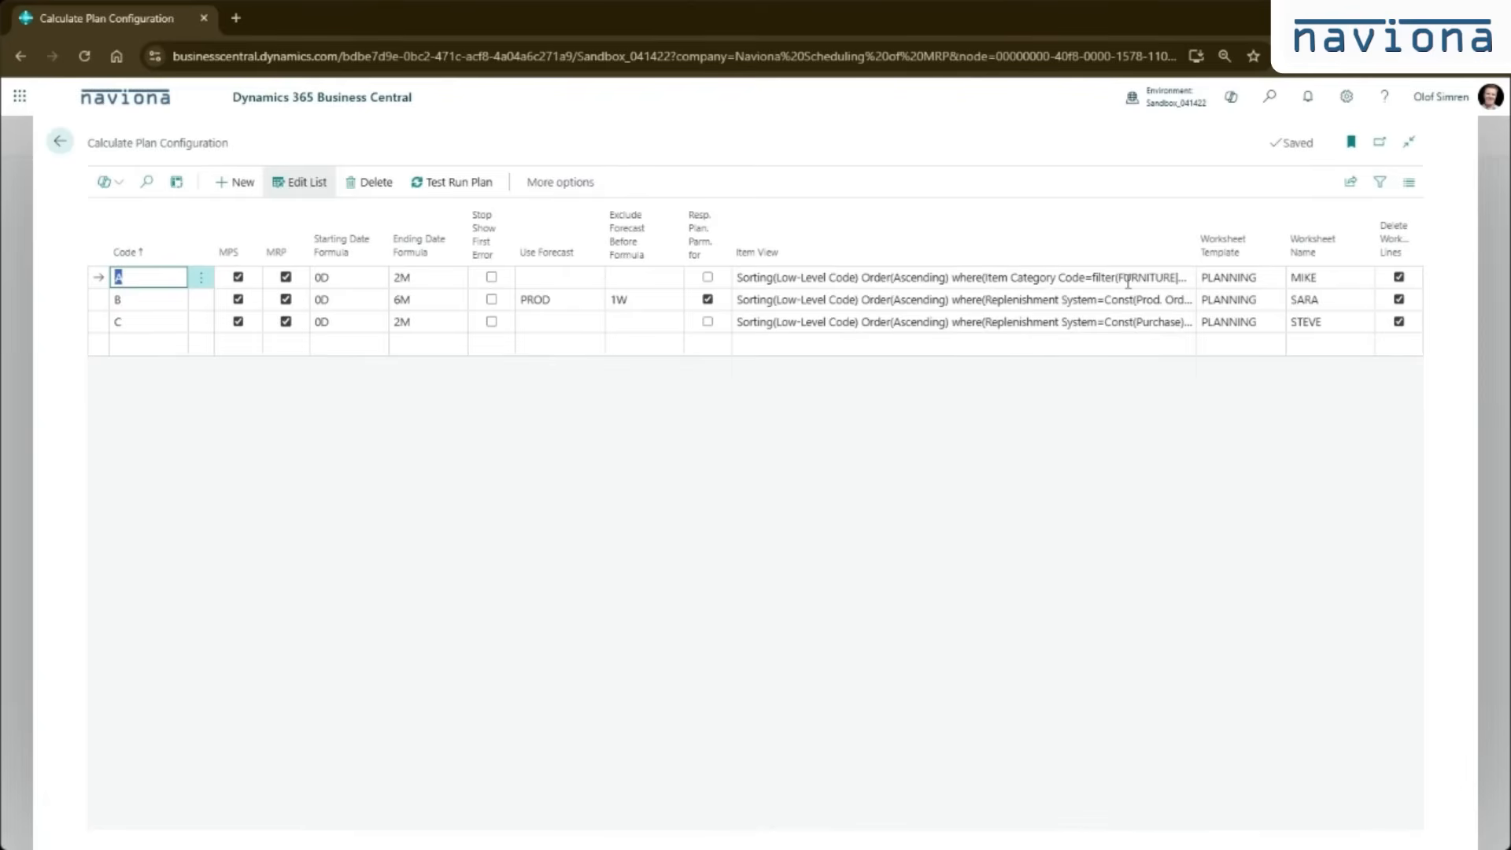
# Read the Item View filters on rows A, B and C without changing them
pyautogui.click(963, 277)
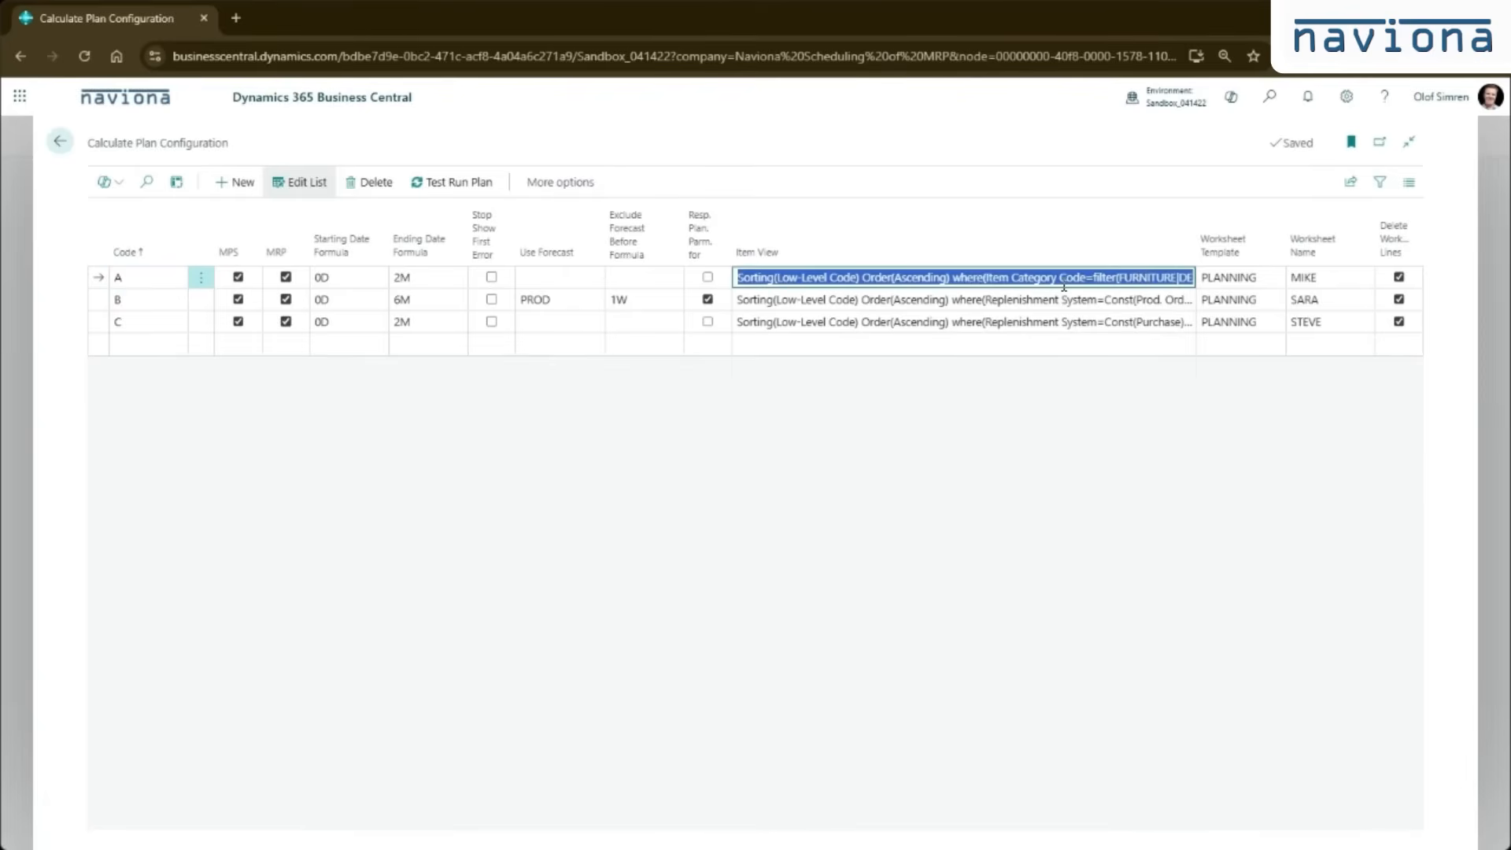
pyautogui.click(963, 299)
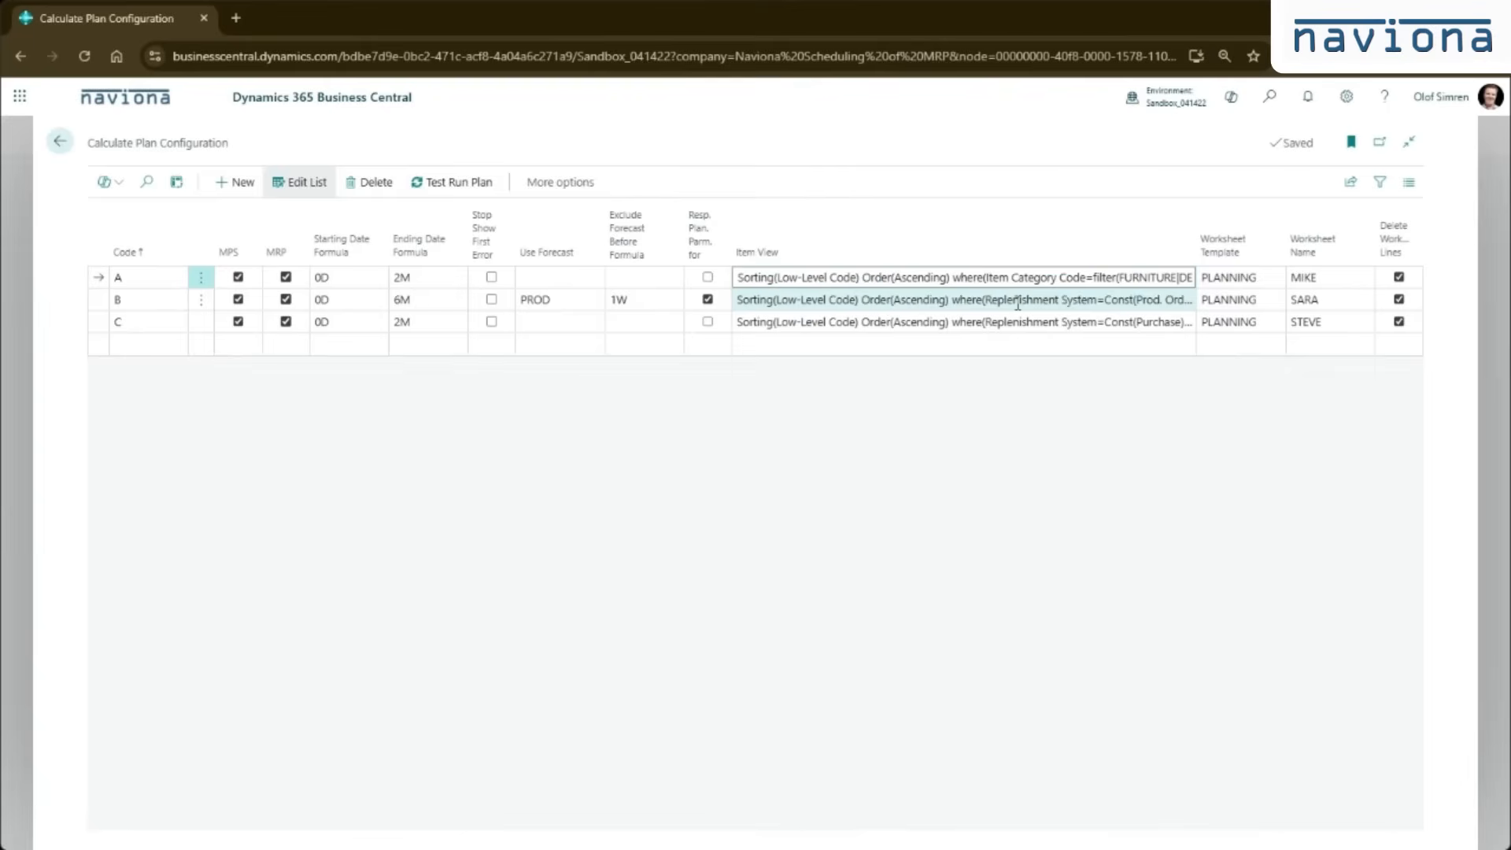
pyautogui.click(958, 299)
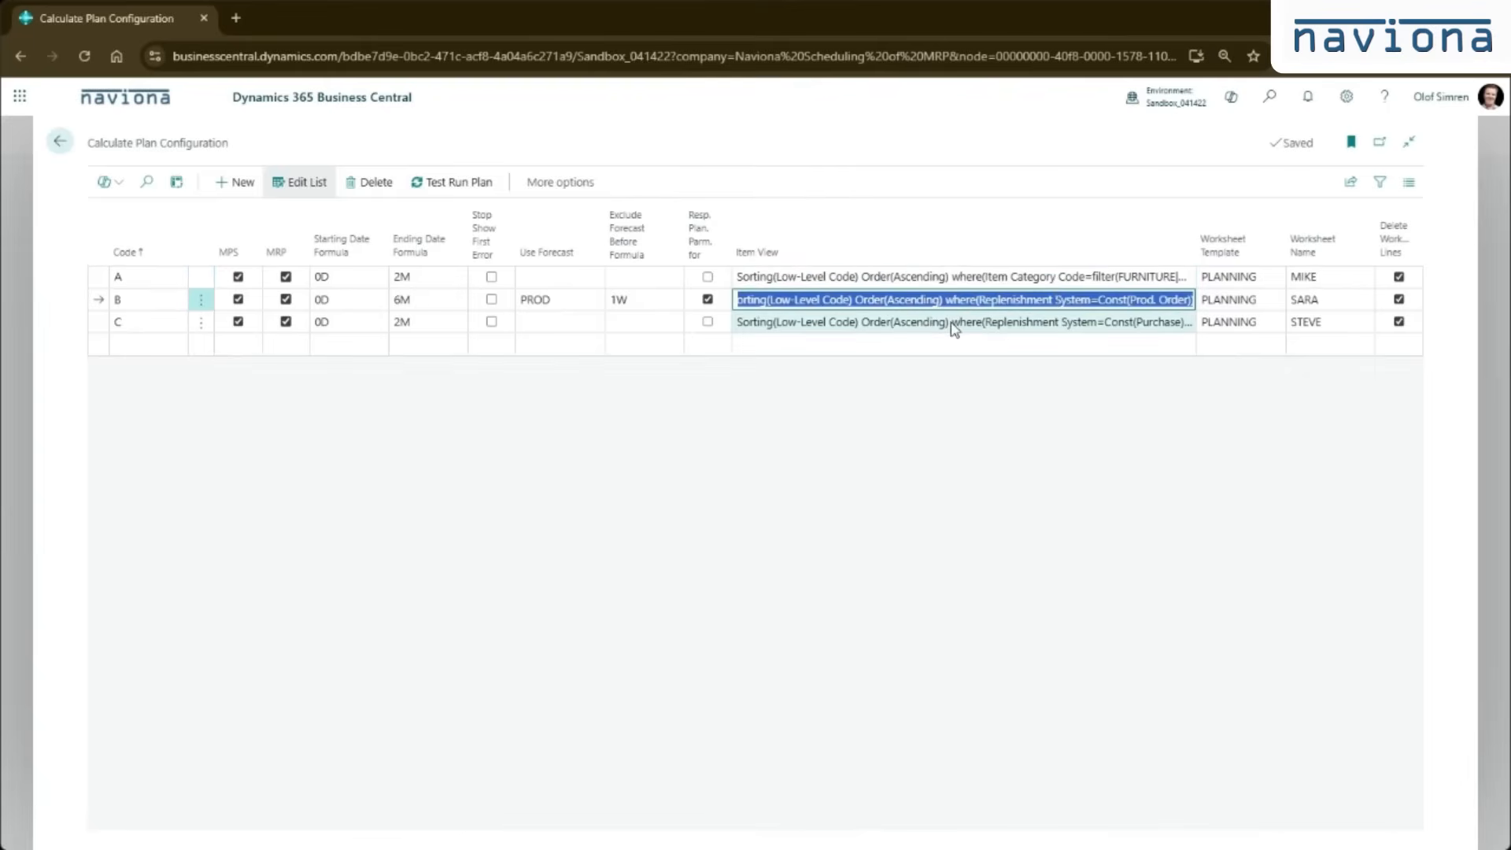
pyautogui.click(962, 321)
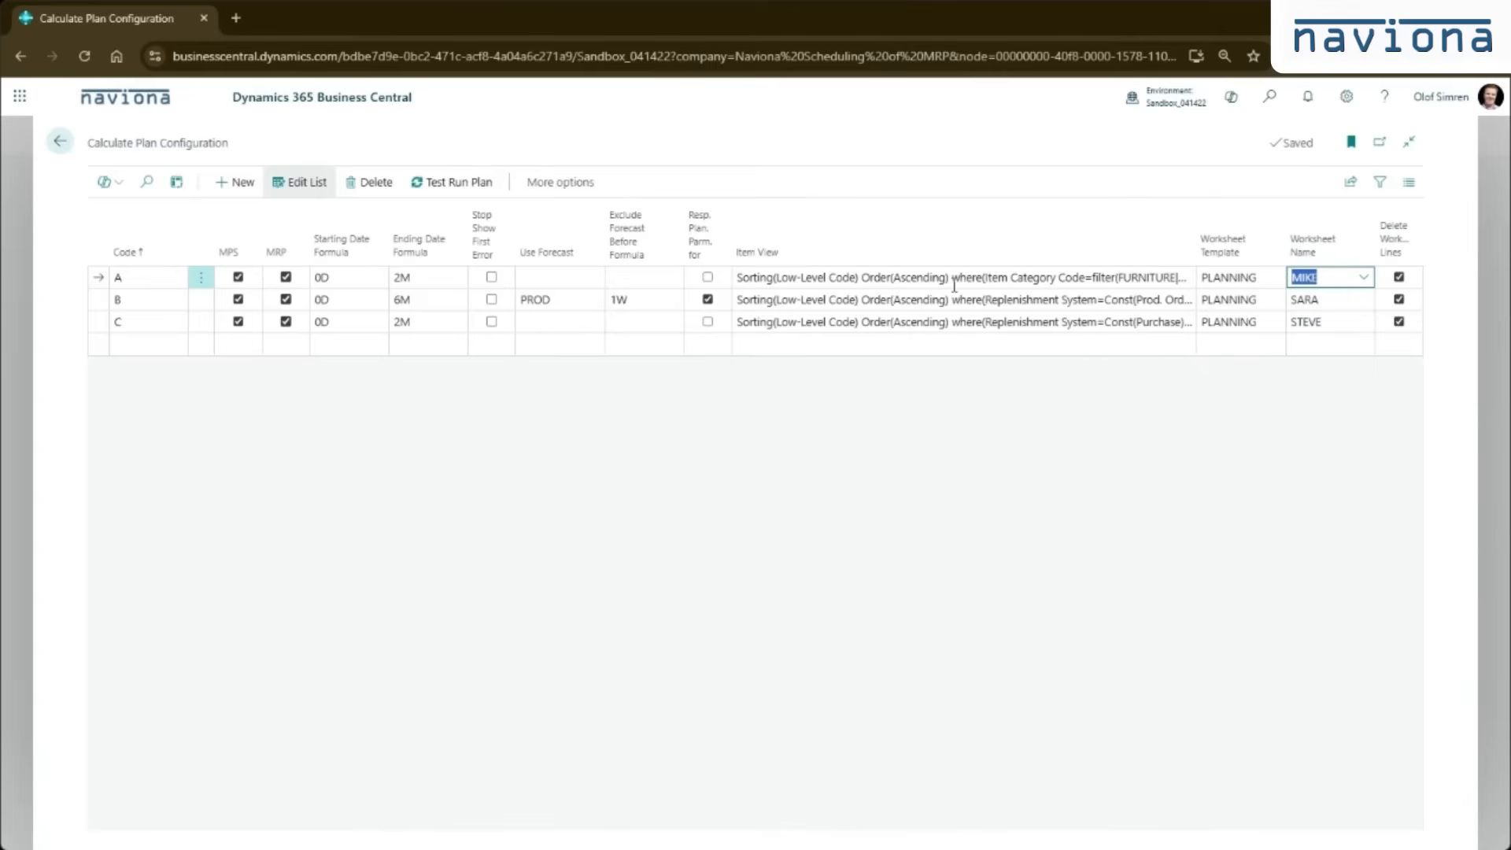
pyautogui.moveTo(848, 414)
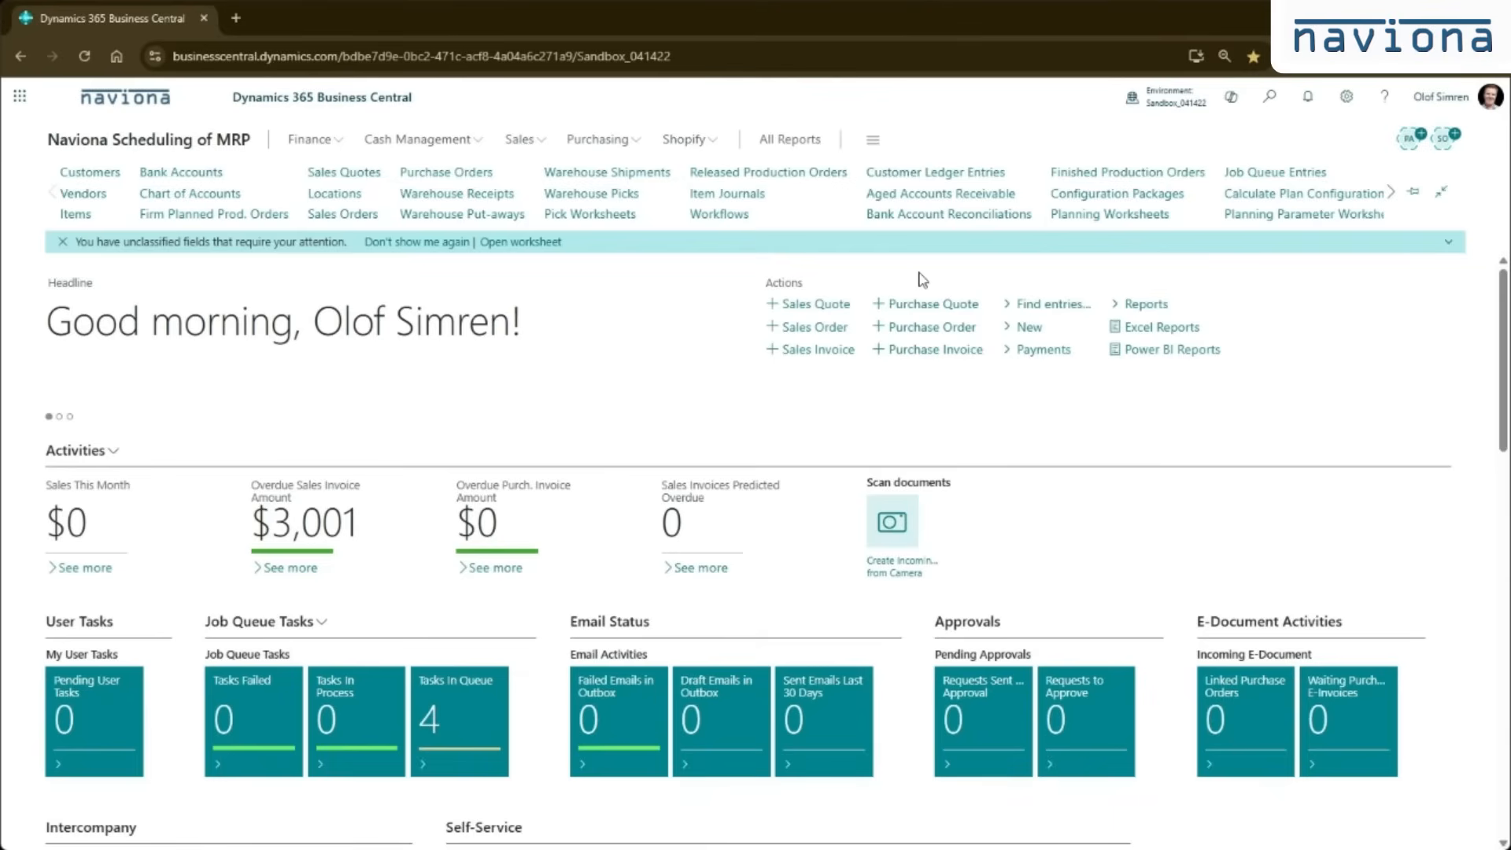
pyautogui.moveTo(935, 311)
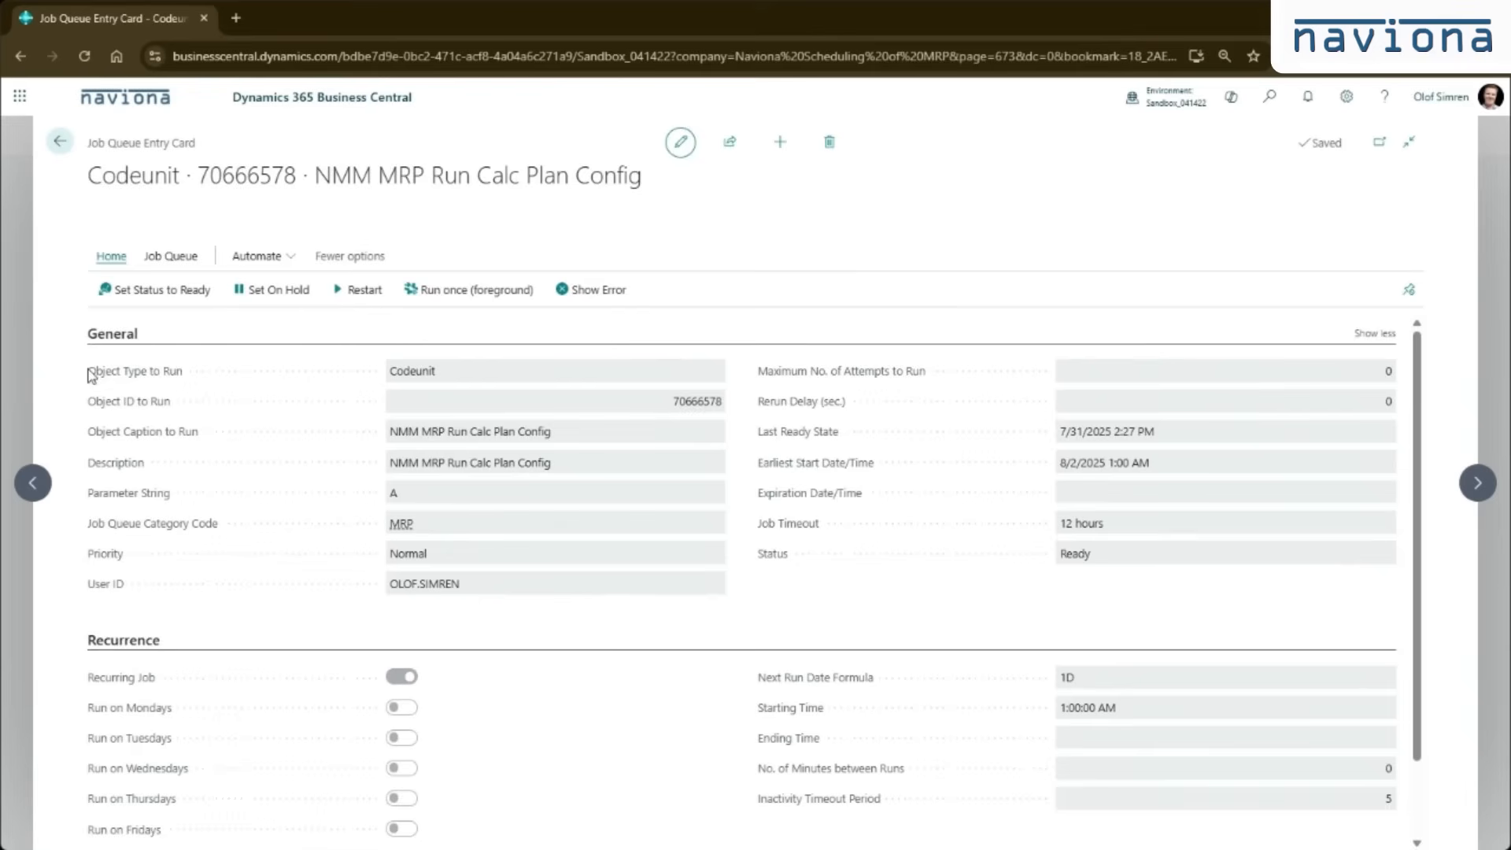
# Set the NMM MRP Run Calc Plan Config job queue entry on hold so its fields become editable
pyautogui.click(279, 297)
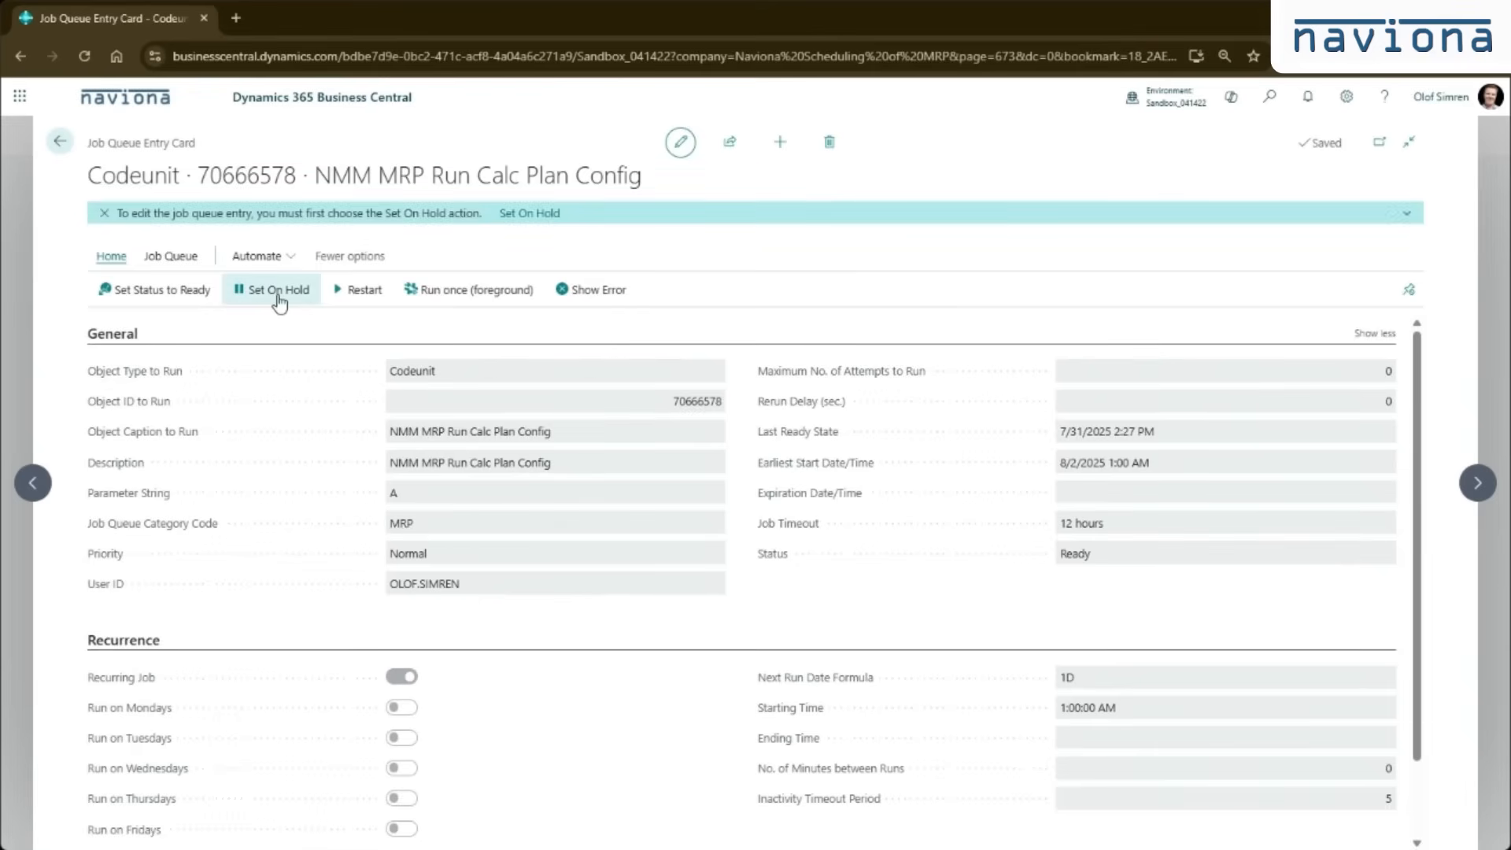
pyautogui.click(277, 289)
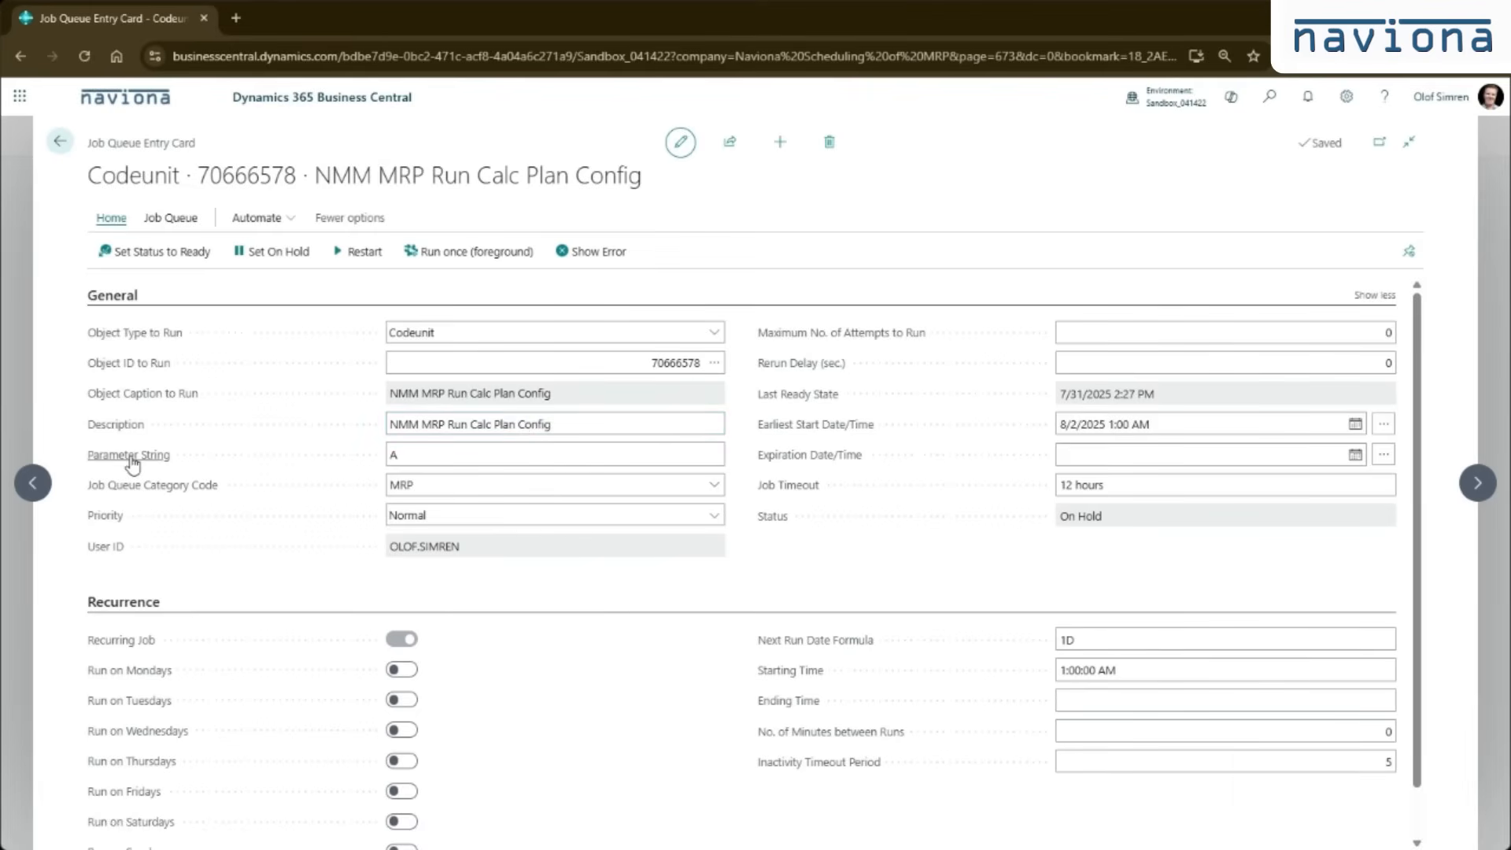
# Enter A|B in the Parameter String, then settle on A and commit it
pyautogui.click(553, 453)
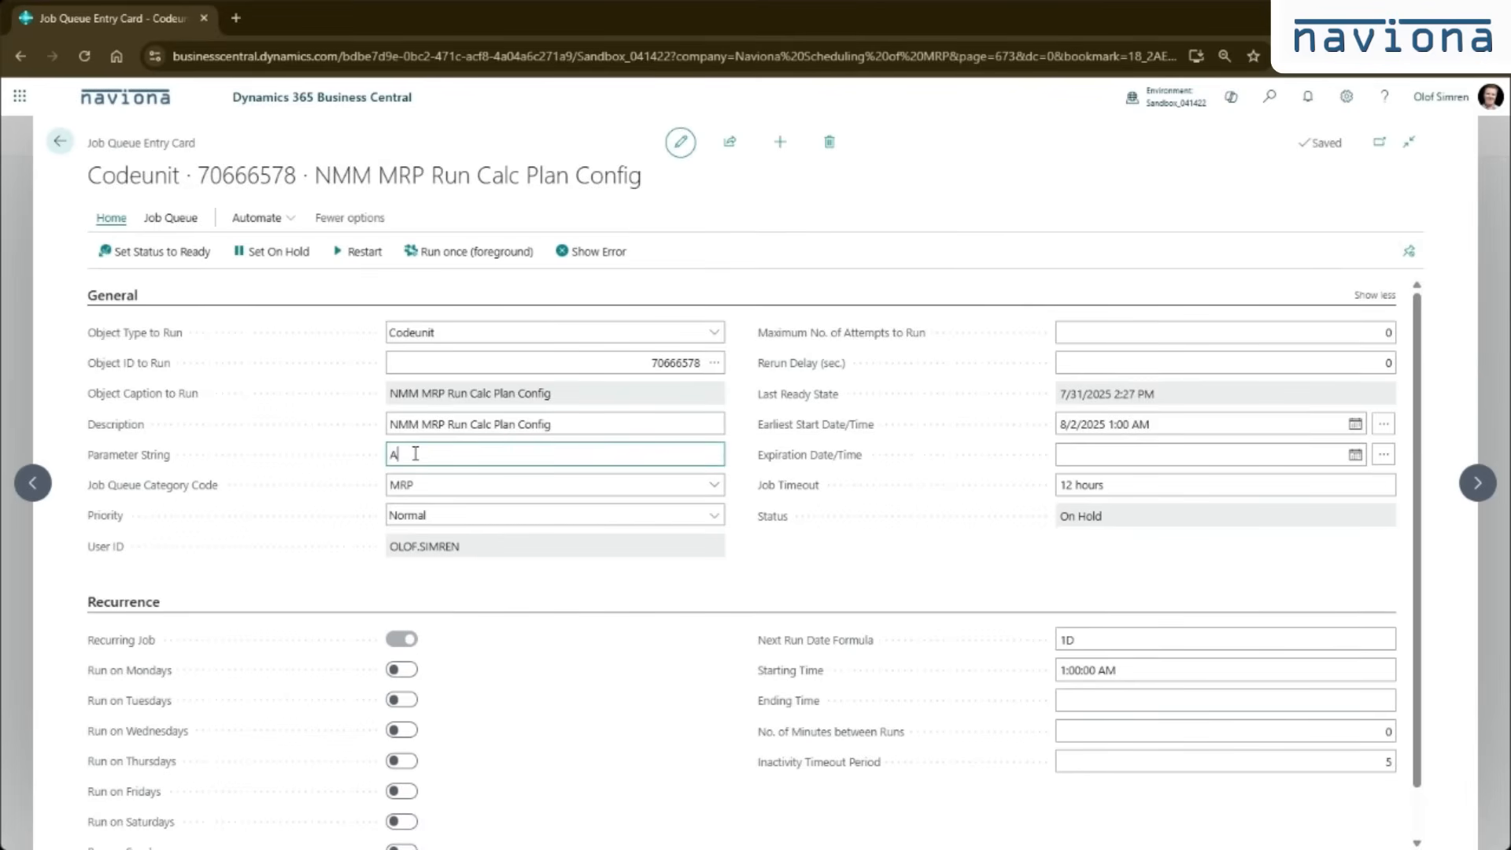
pyautogui.write('A')
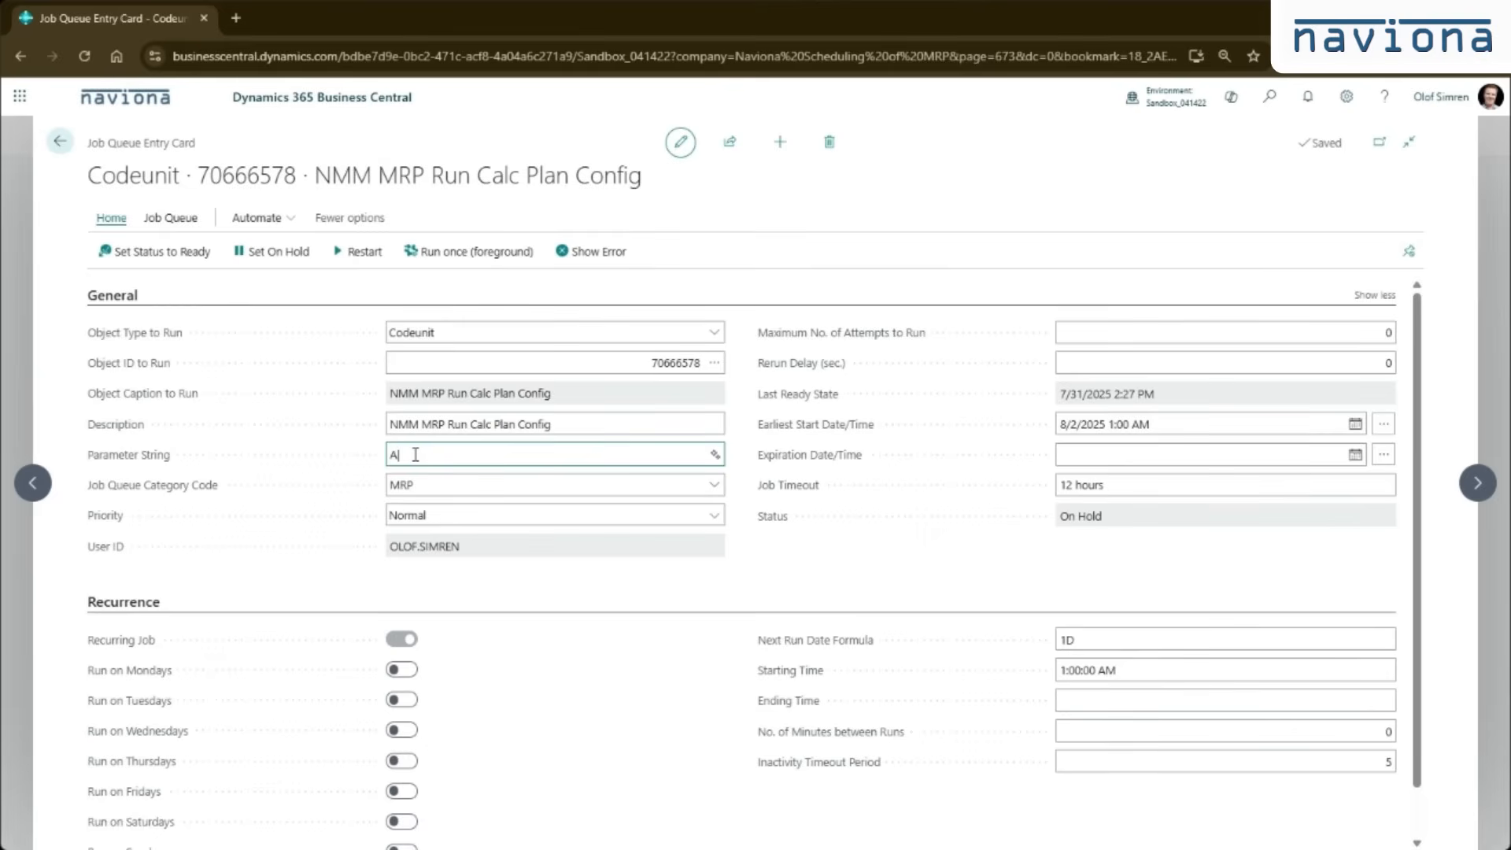
pyautogui.write('|B')
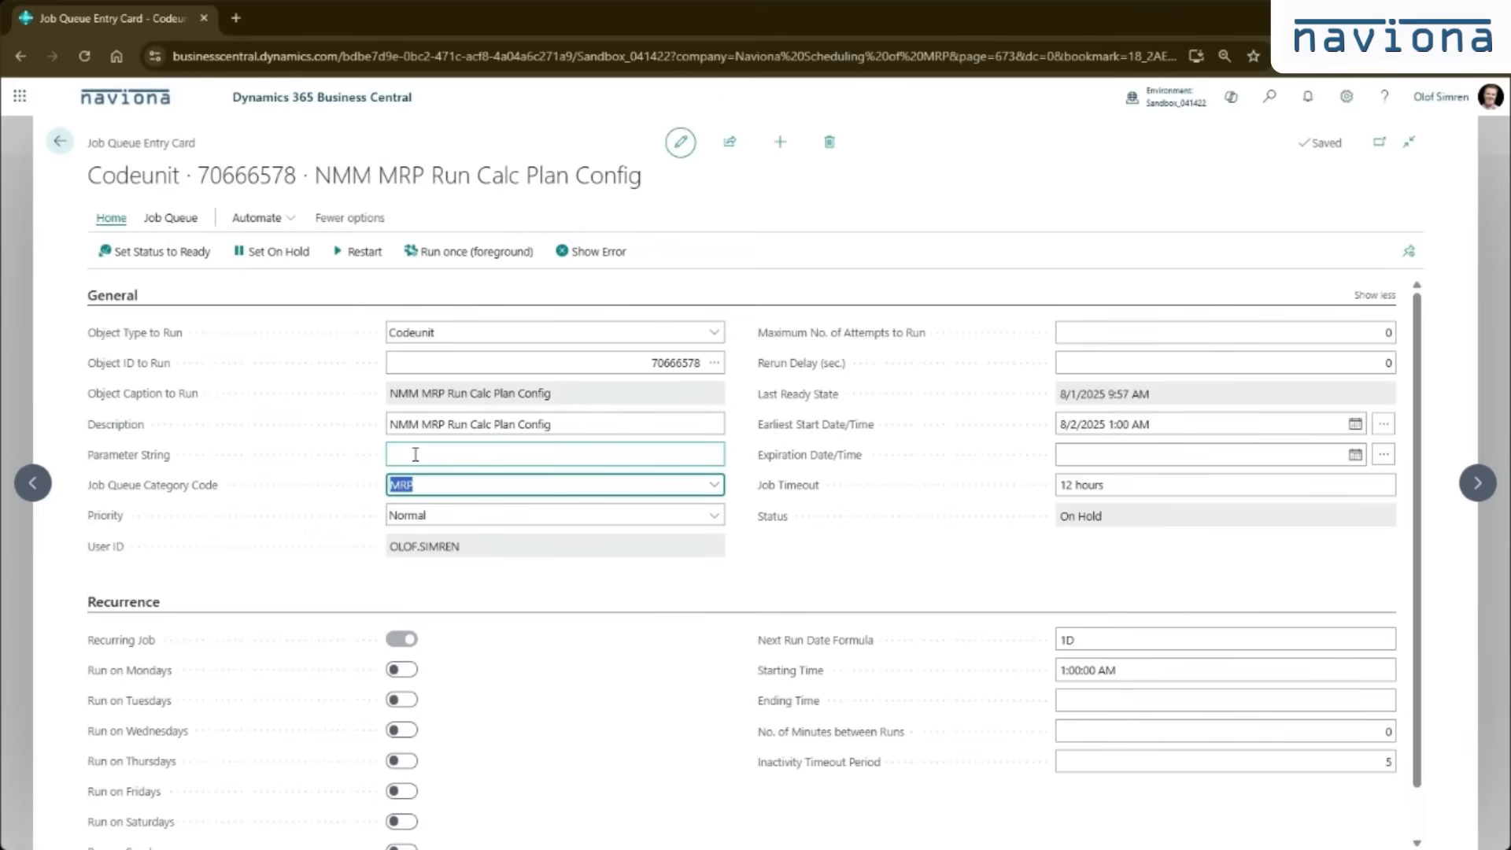
pyautogui.write('A')
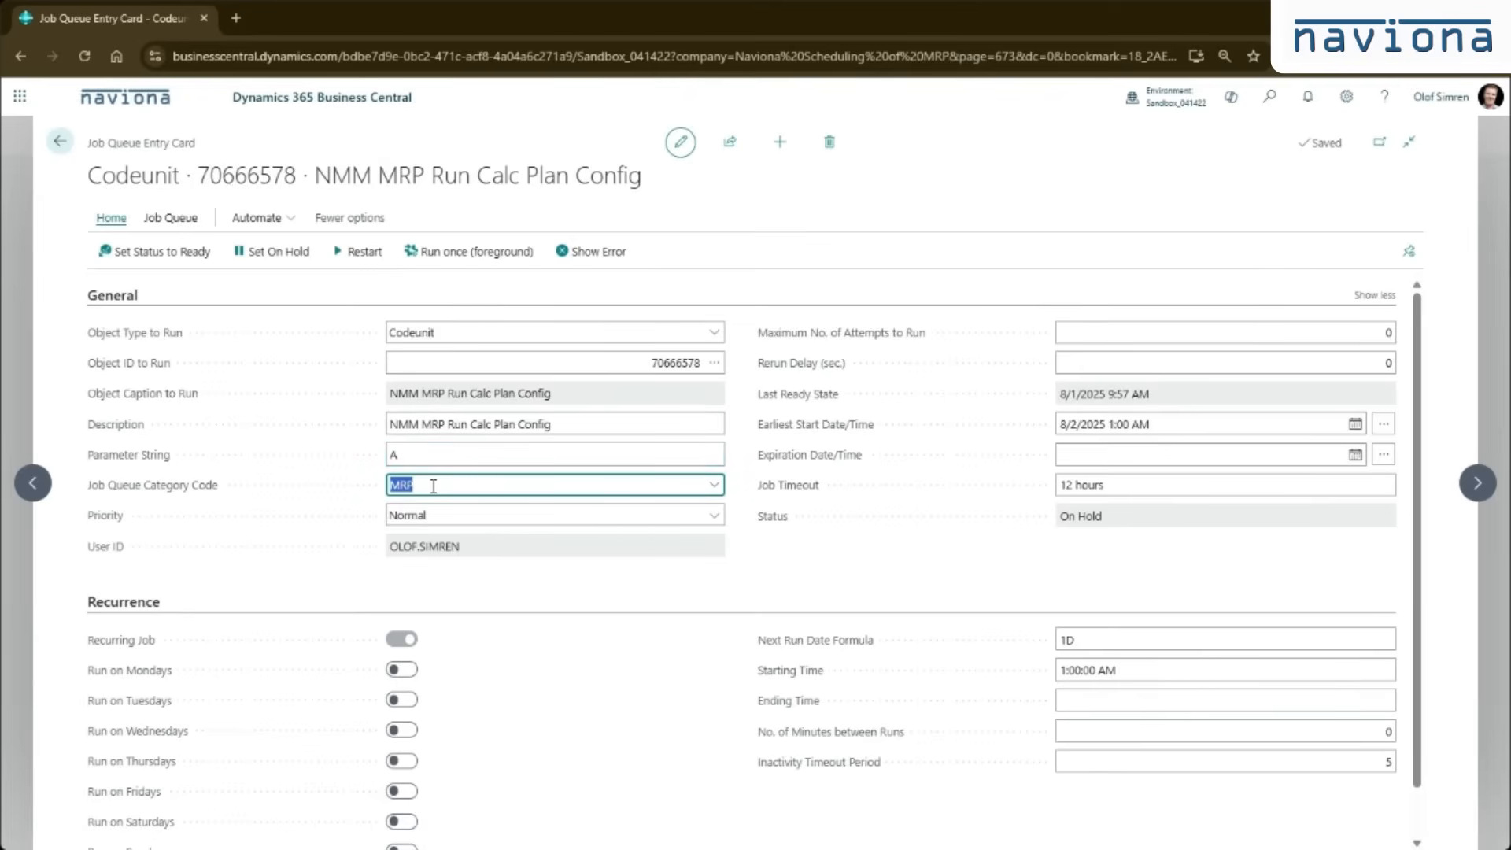
pyautogui.click(554, 453)
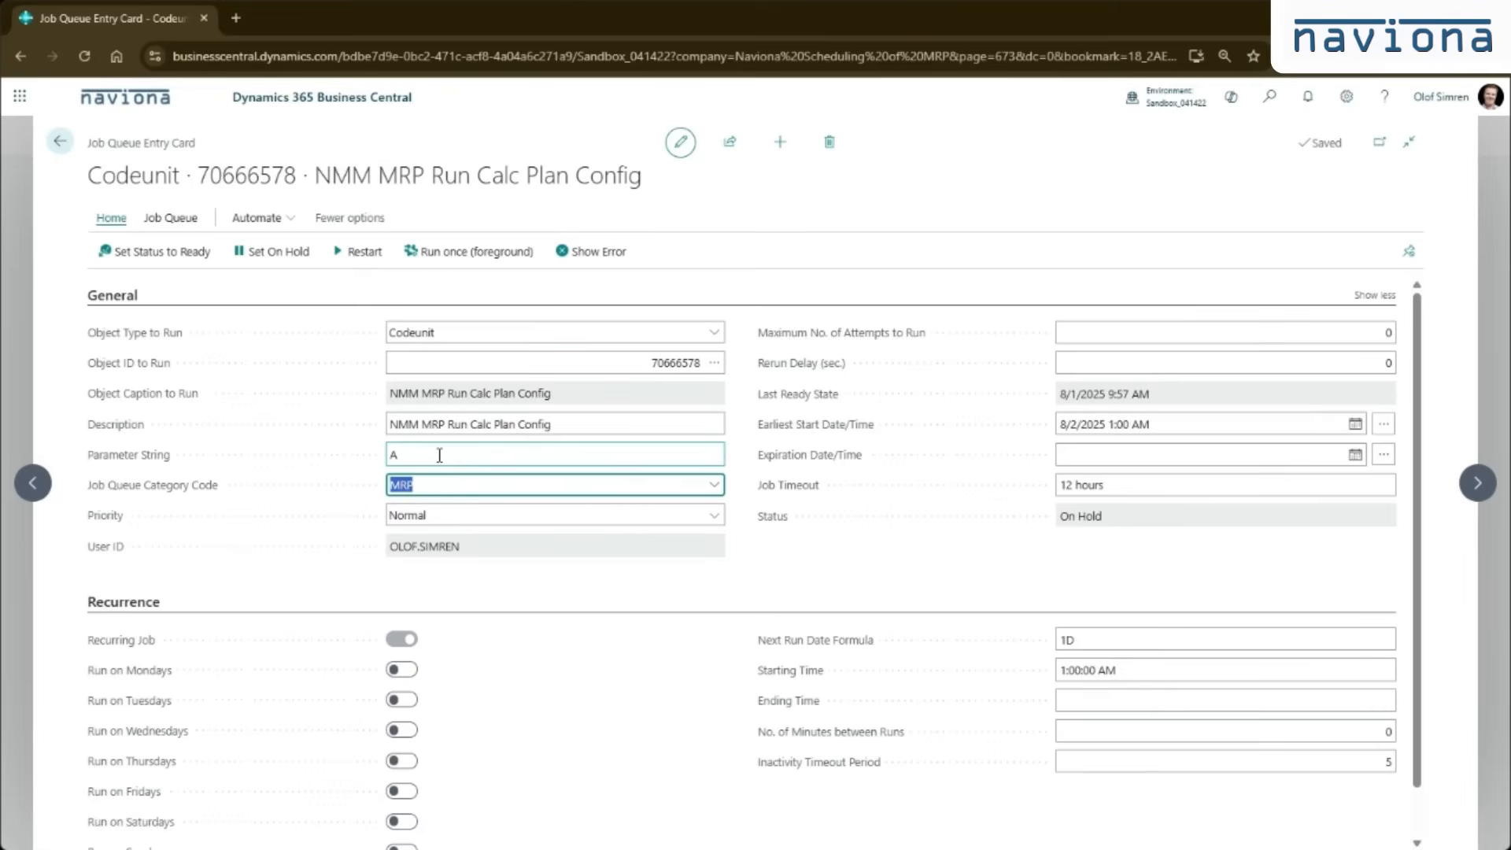
pyautogui.moveTo(480, 460)
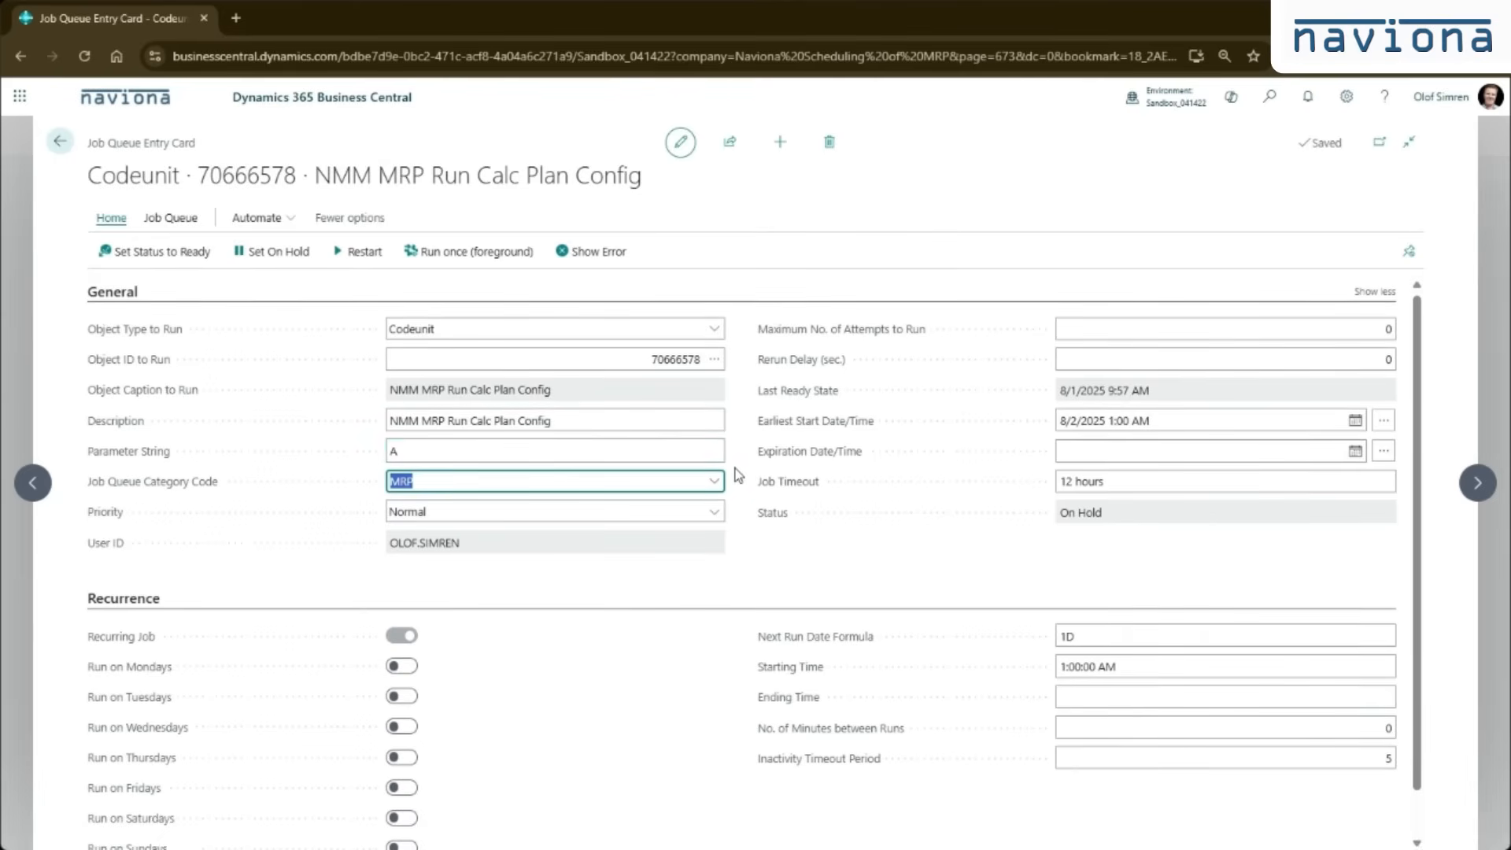
# Check the Recurrence settings and set the job queue entry's status back to Ready
pyautogui.scroll(-3)
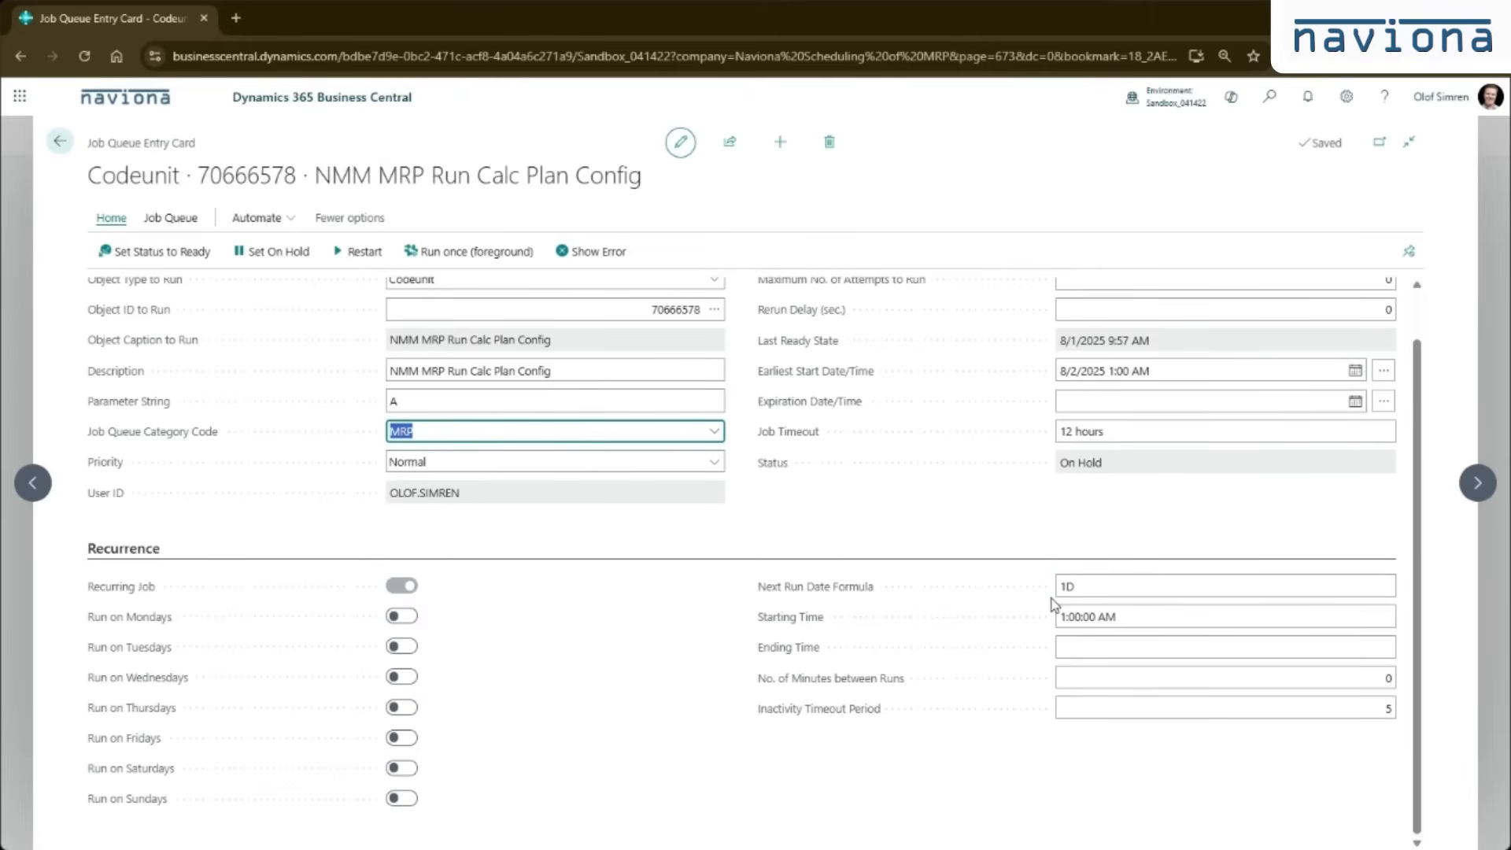
pyautogui.moveTo(1039, 595)
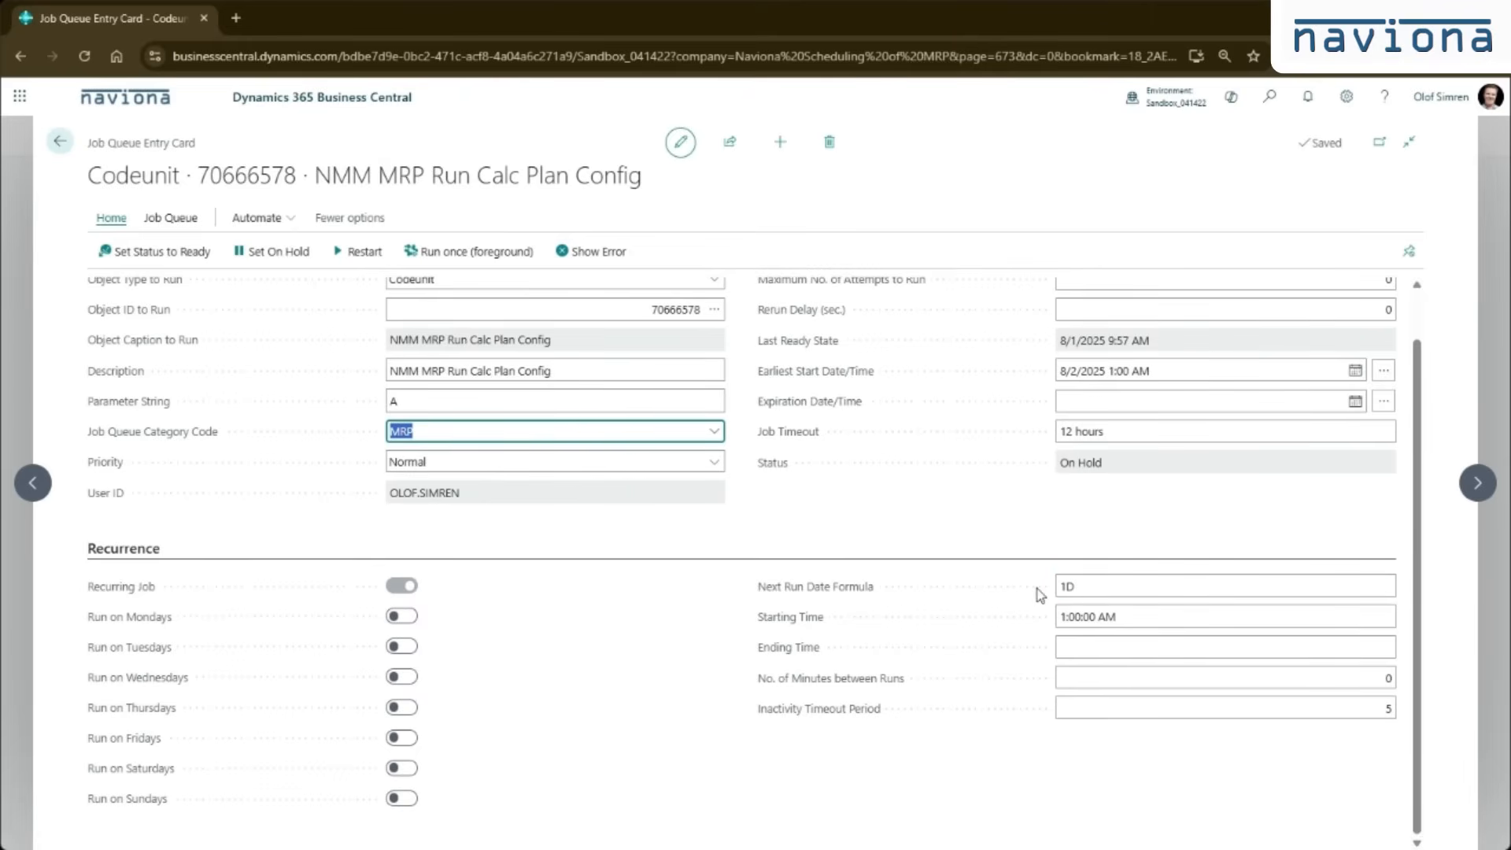
pyautogui.moveTo(741, 587)
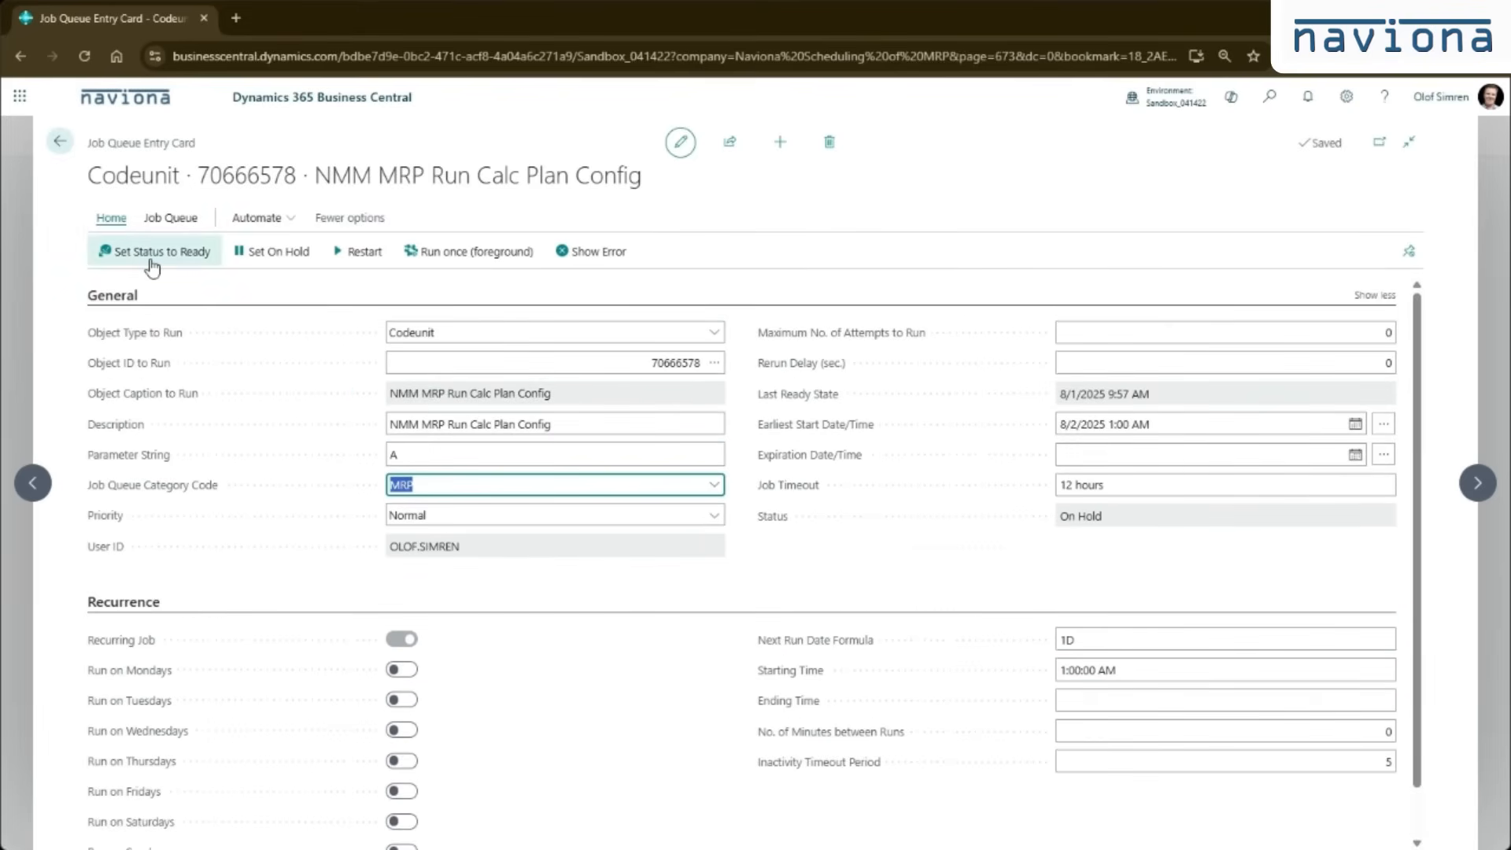
pyautogui.click(153, 252)
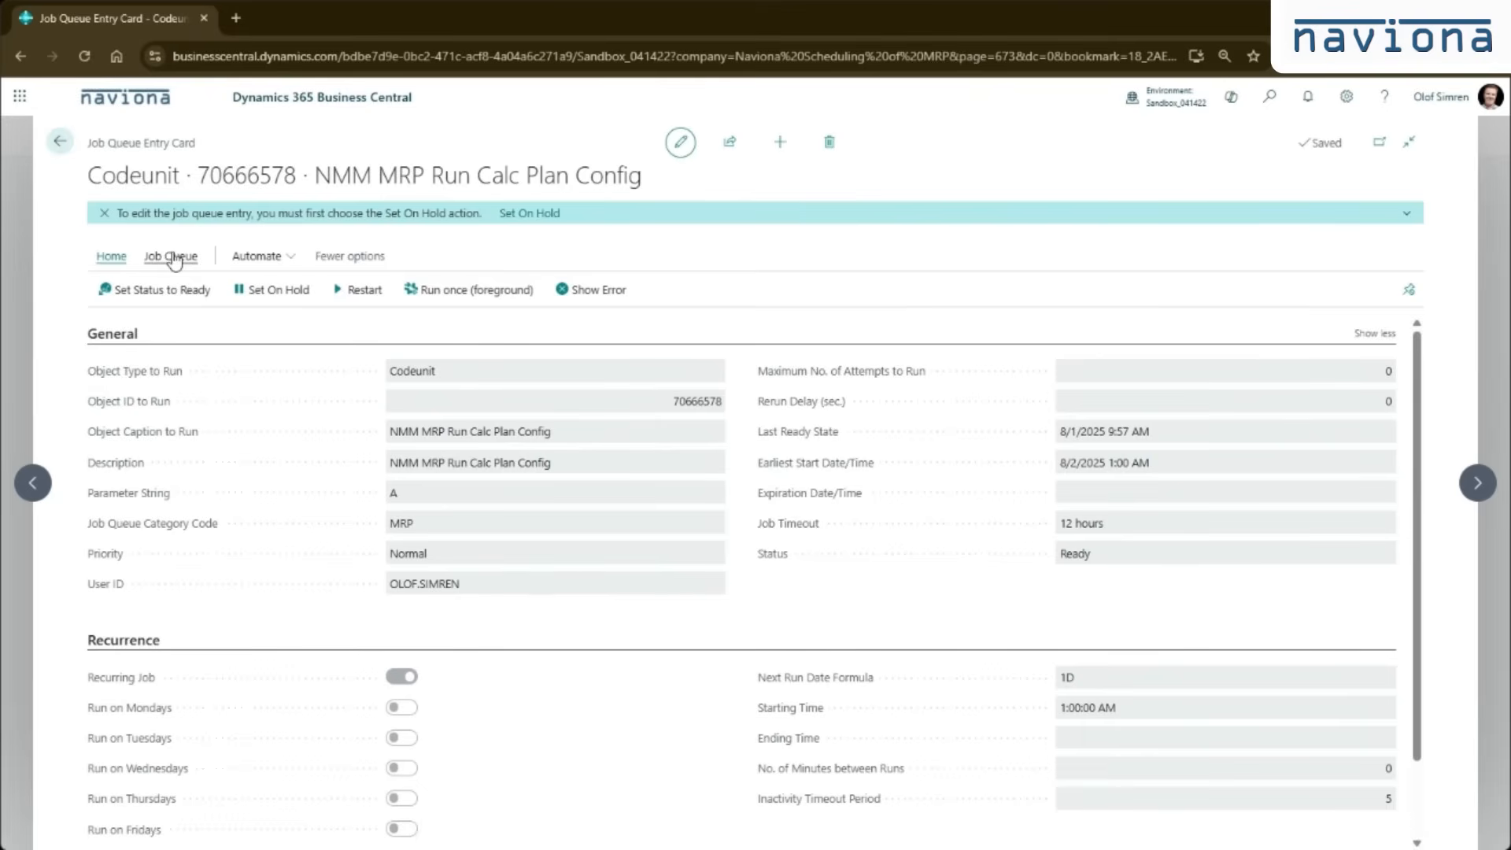
pyautogui.click(170, 255)
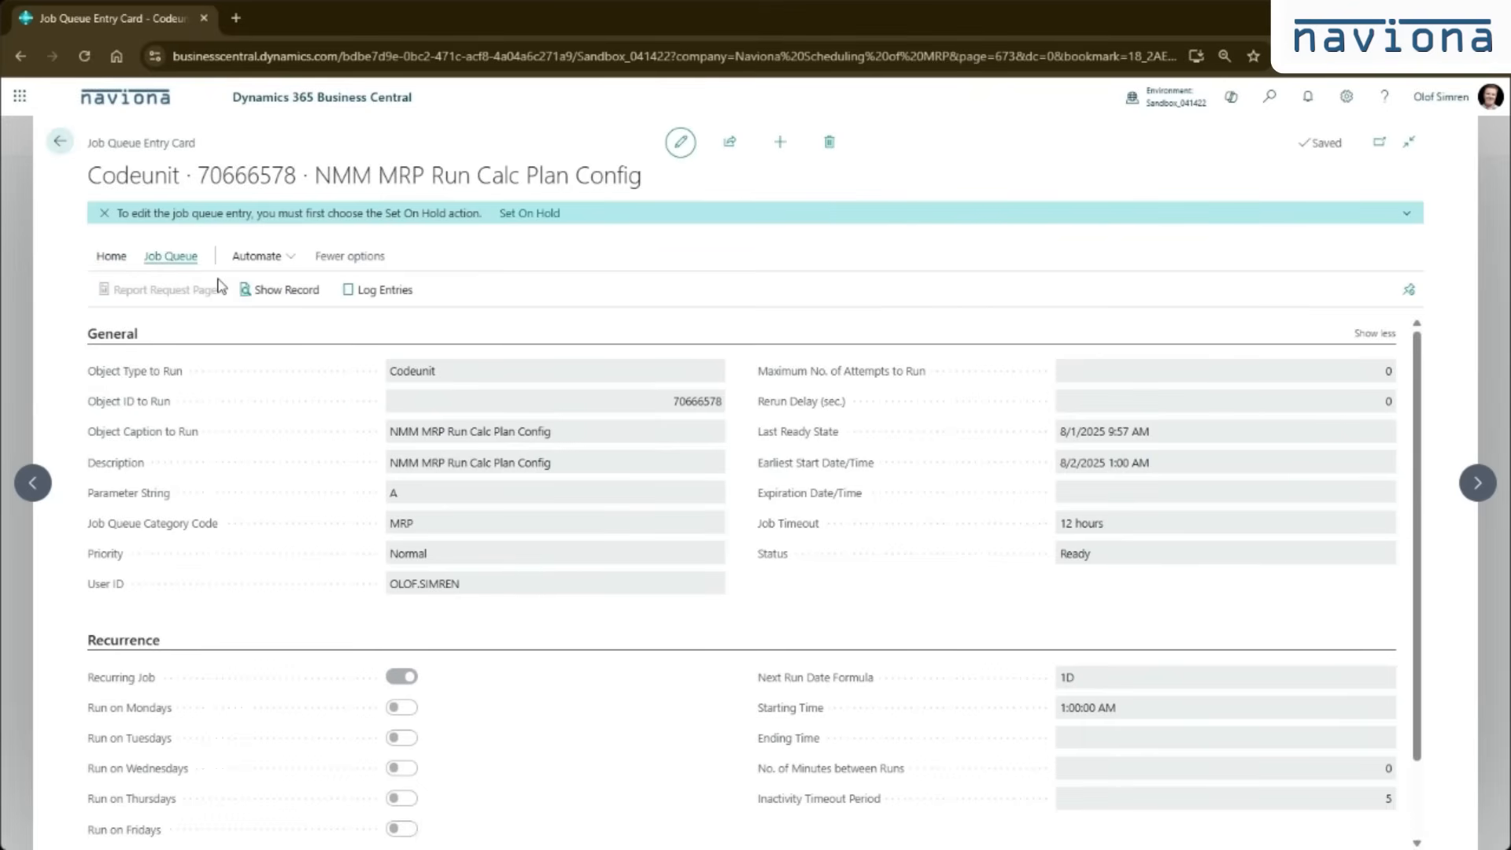
pyautogui.click(384, 289)
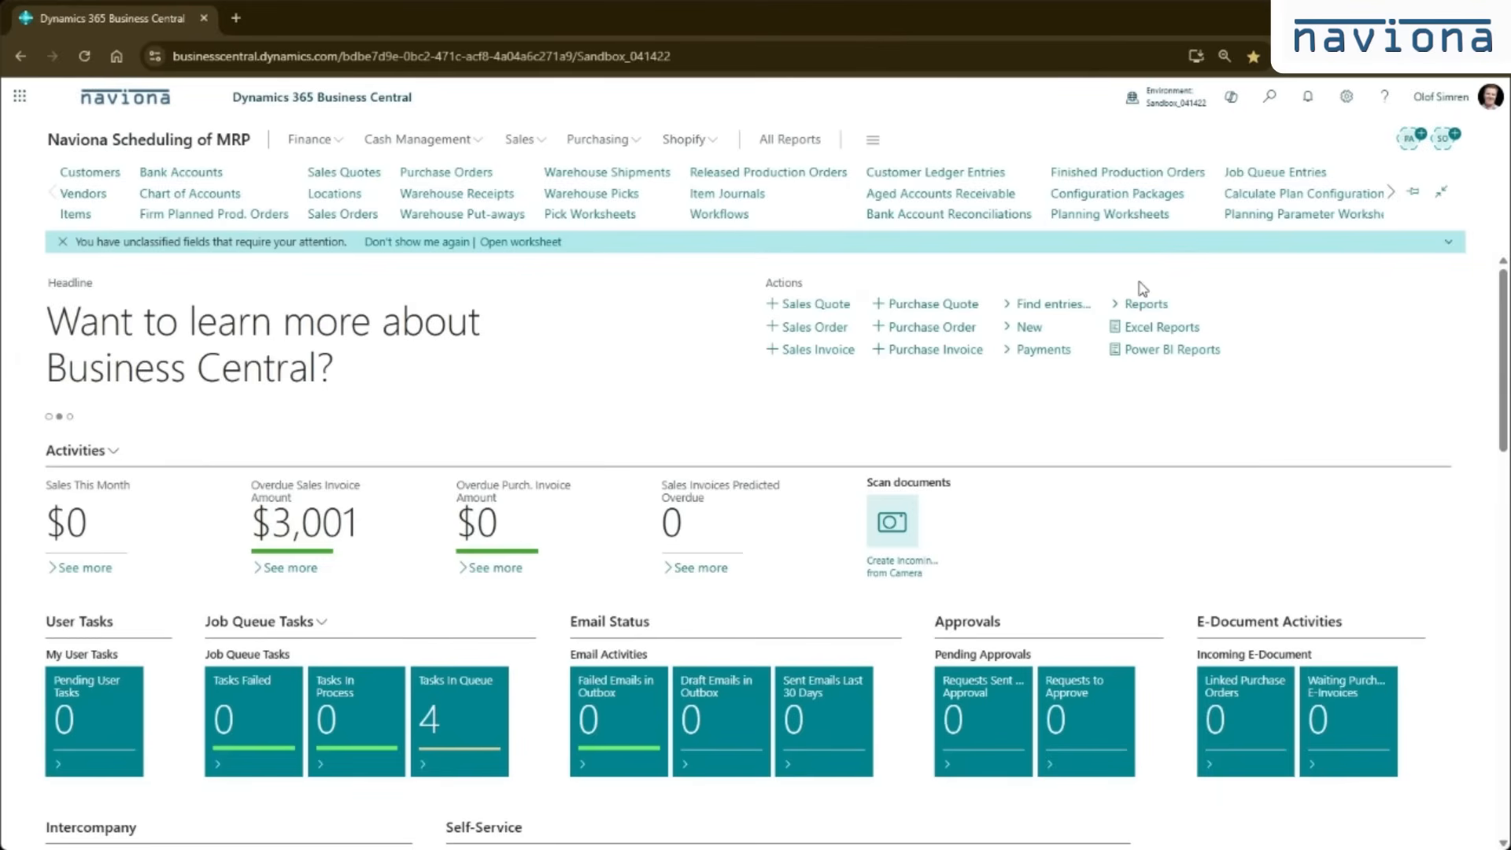
pyautogui.moveTo(1154, 285)
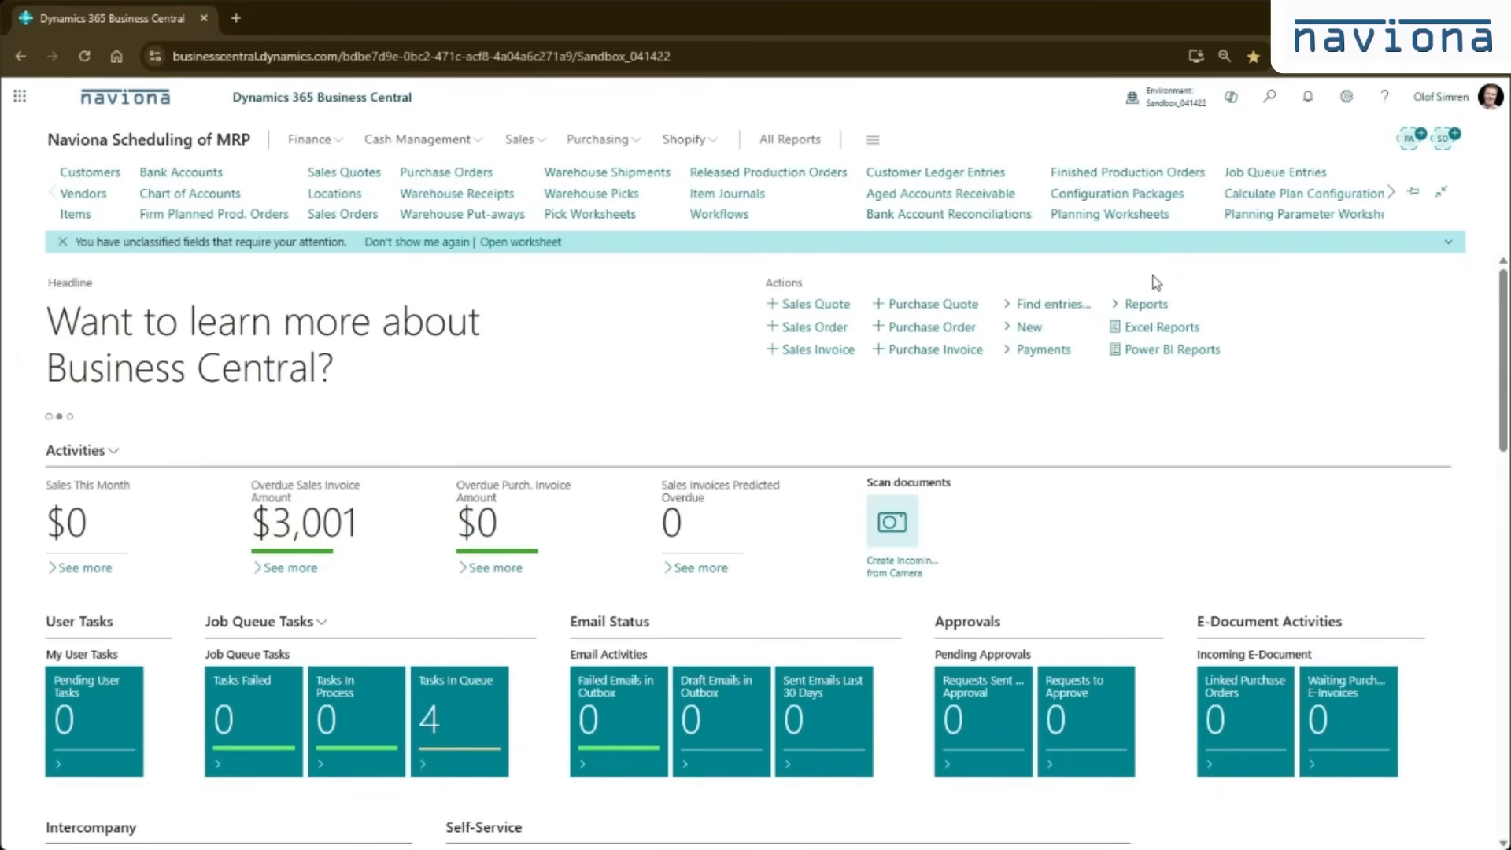
pyautogui.moveTo(1114, 237)
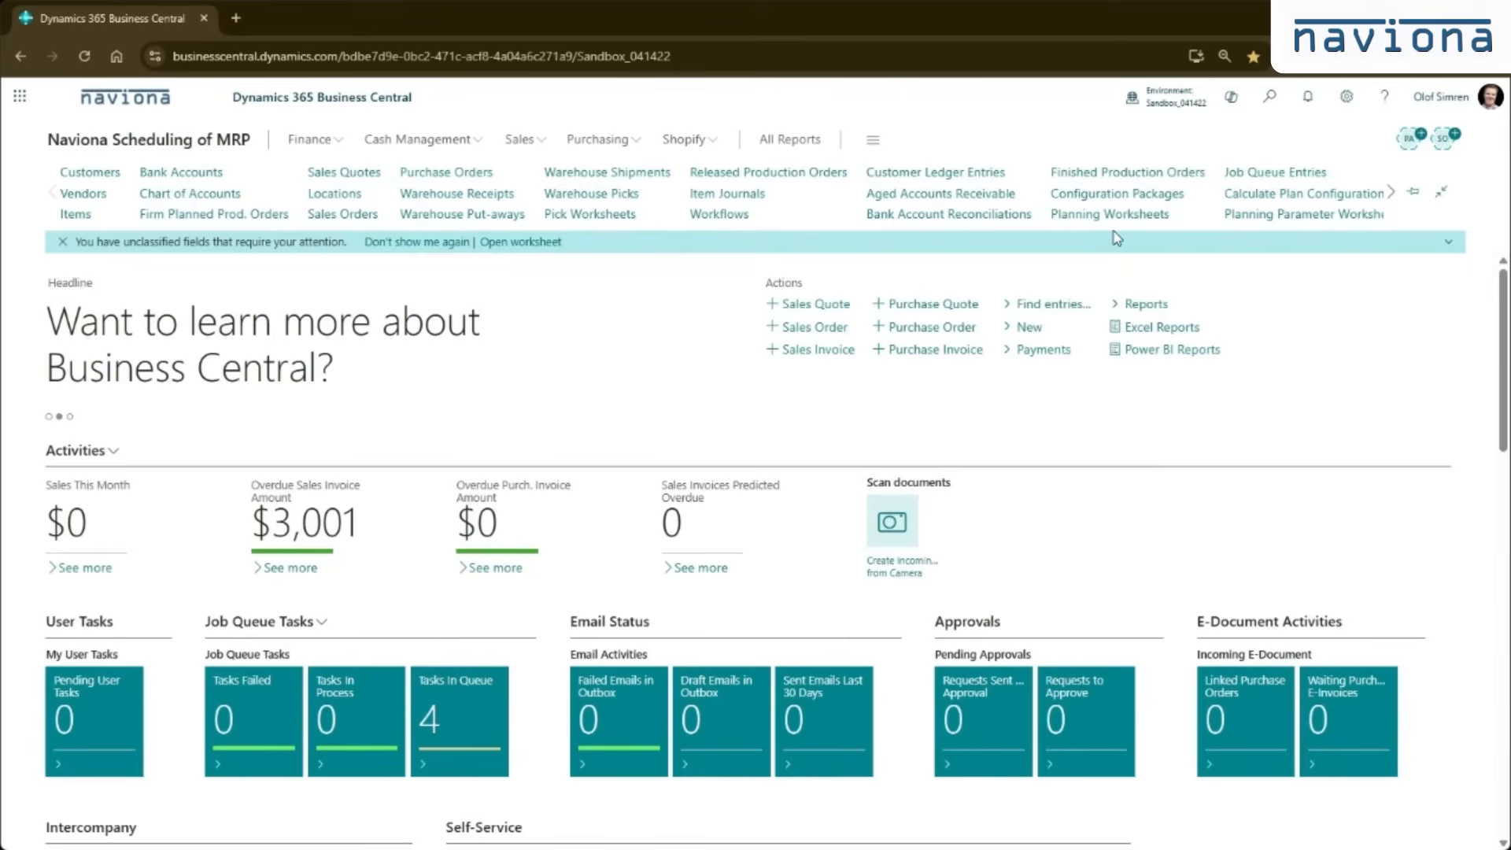
pyautogui.moveTo(1118, 225)
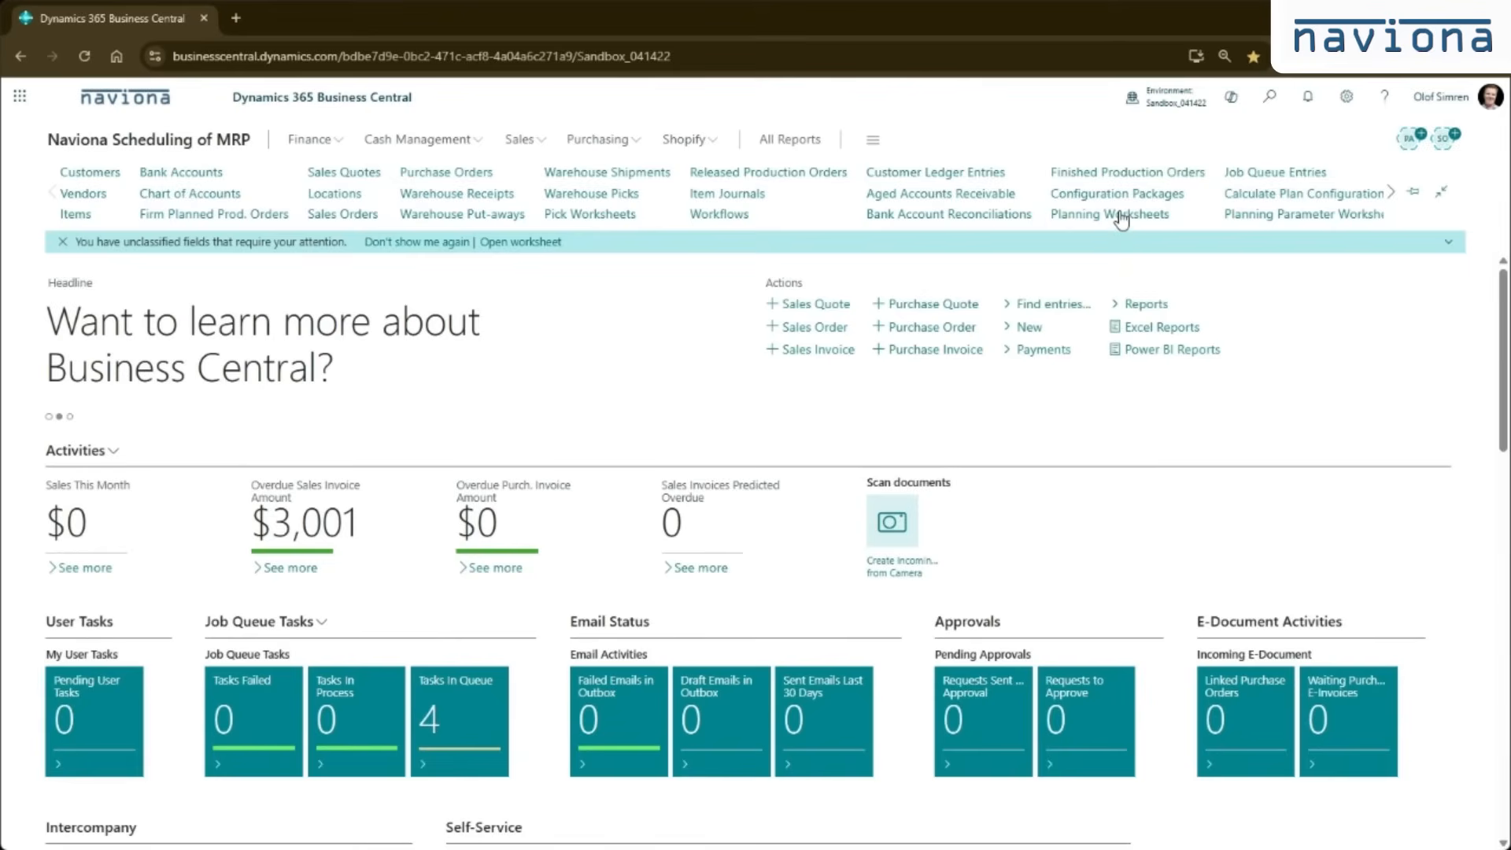
# In the STEVE planning worksheet, set then remove Accept Action Message on the LS-120 and LS-150 lines
pyautogui.click(1107, 214)
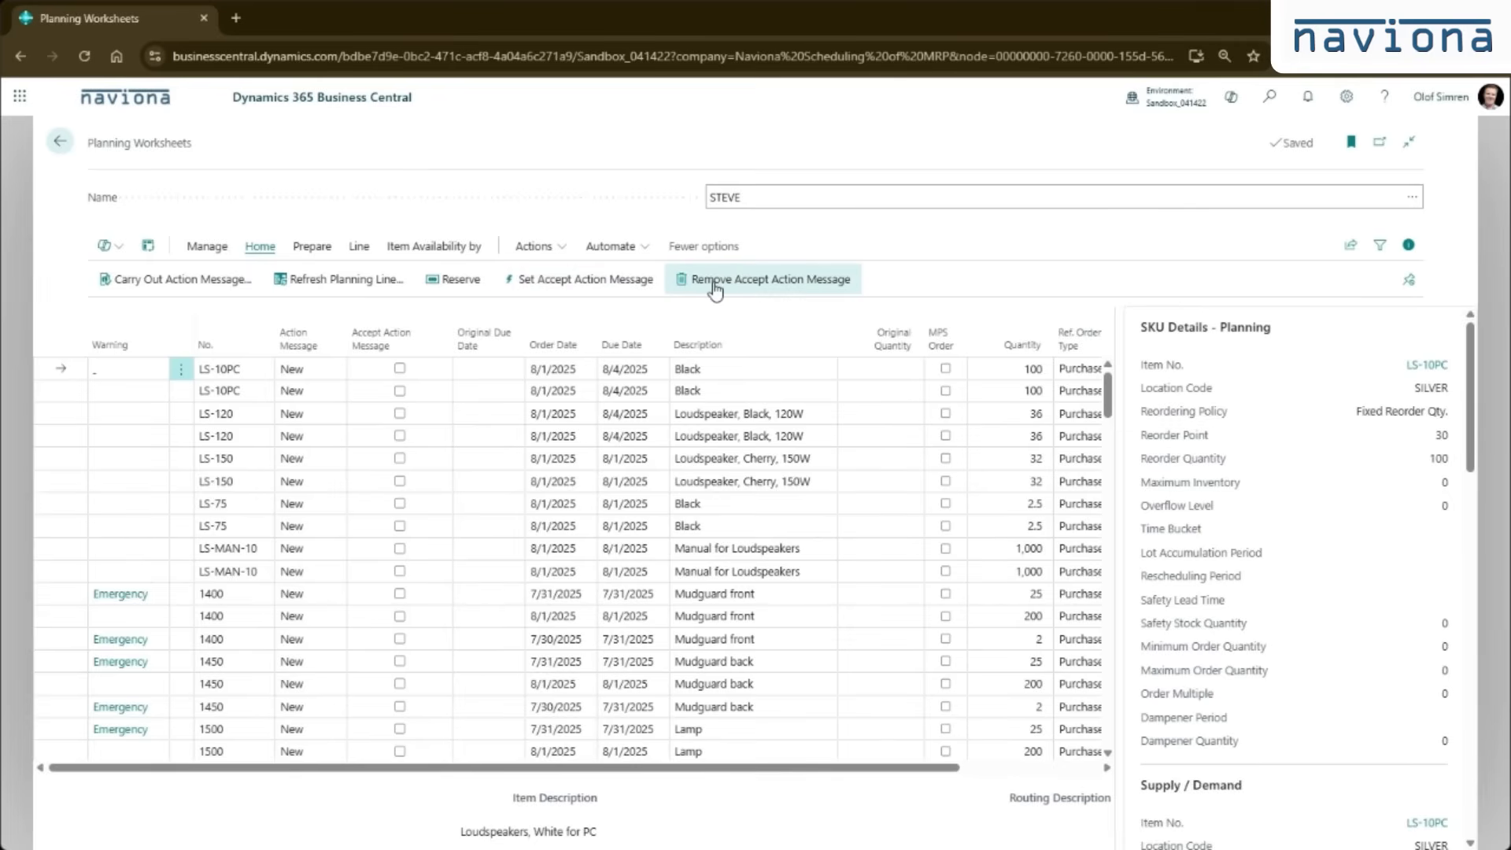
pyautogui.click(736, 414)
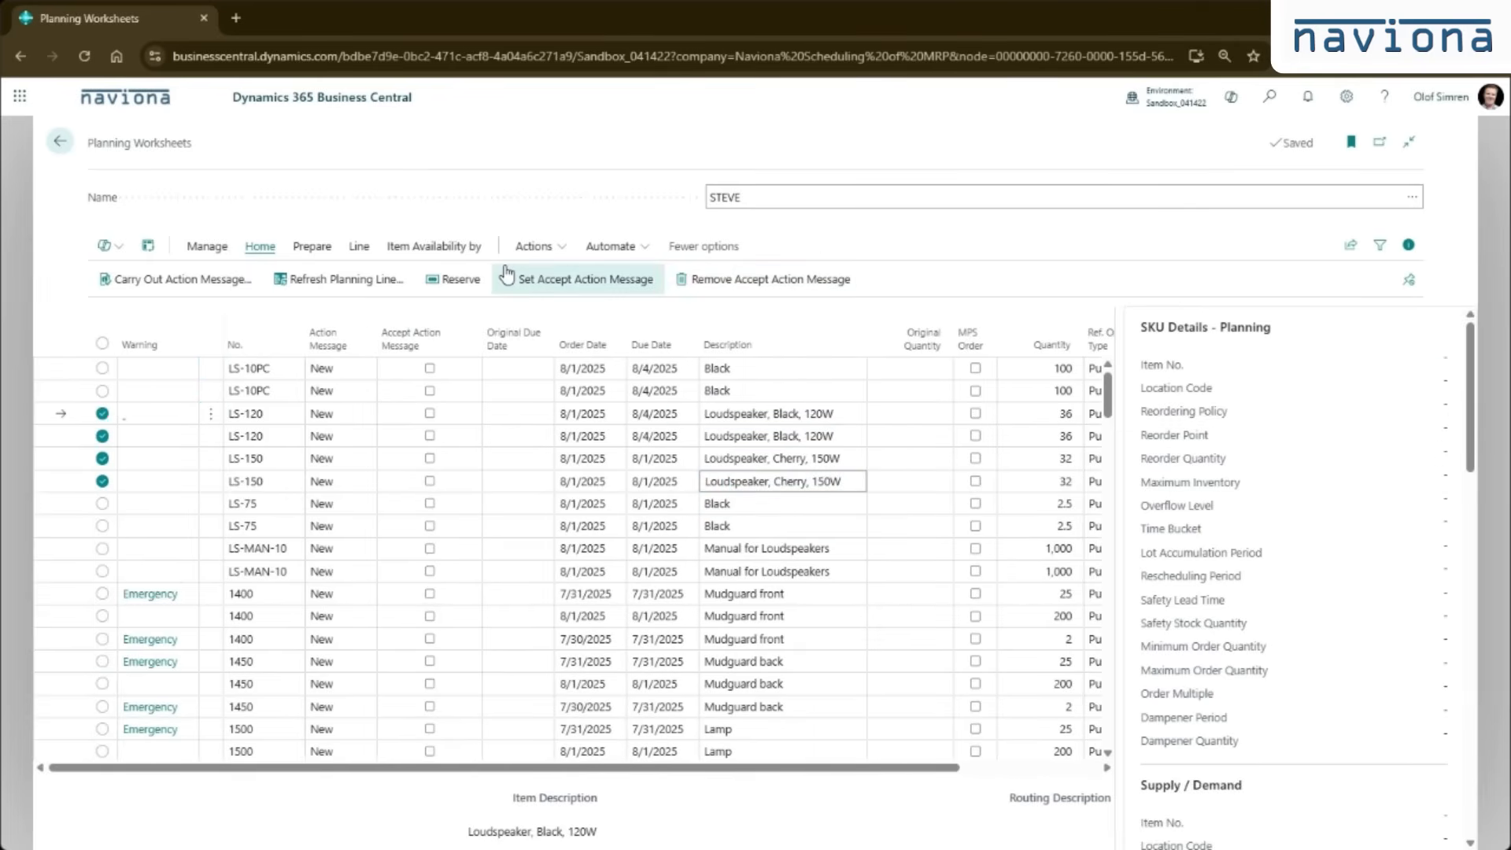
pyautogui.click(582, 280)
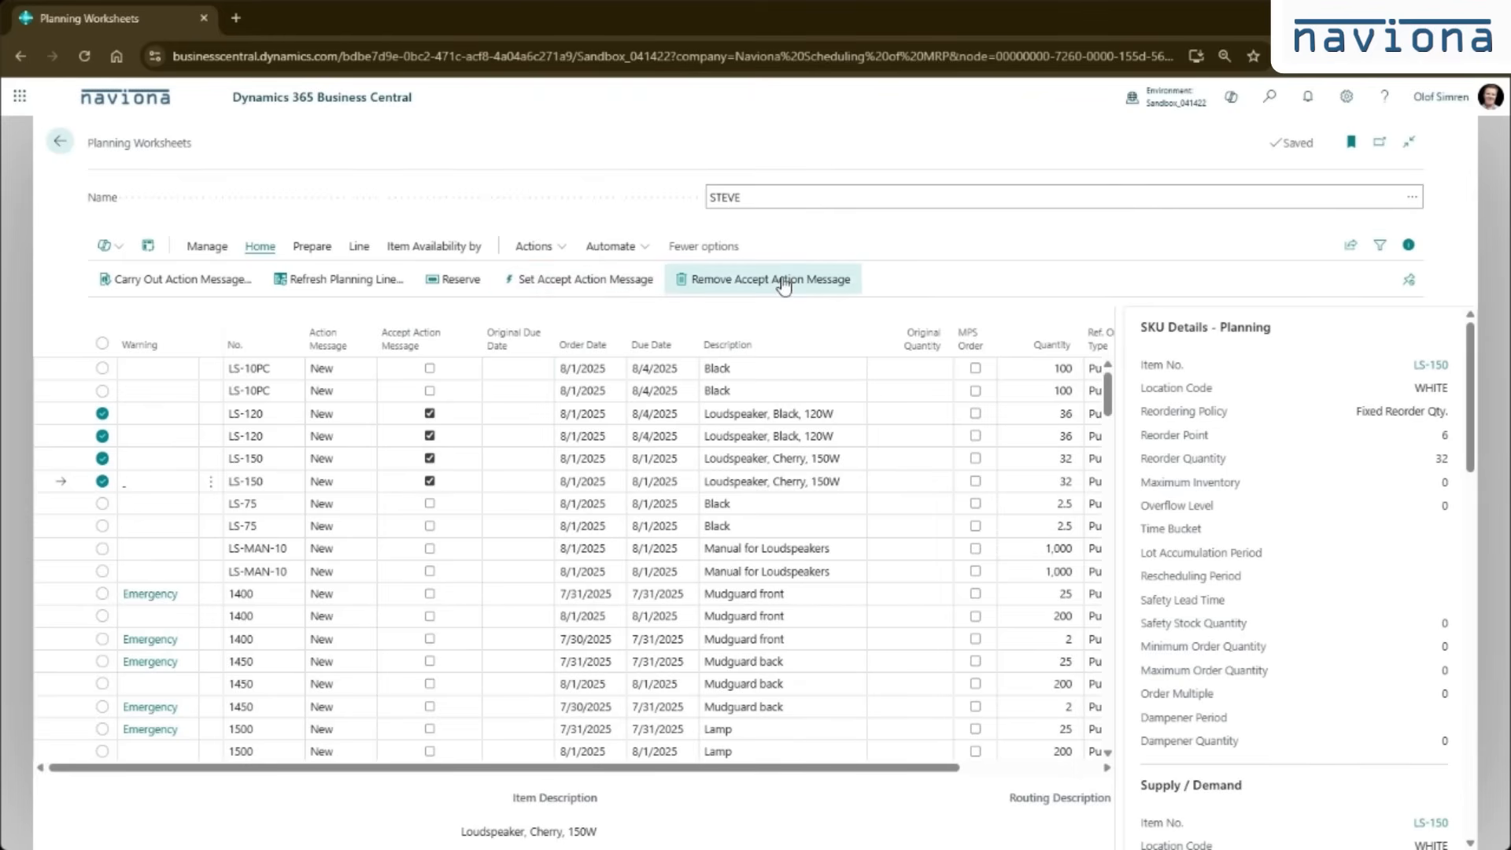
pyautogui.click(761, 278)
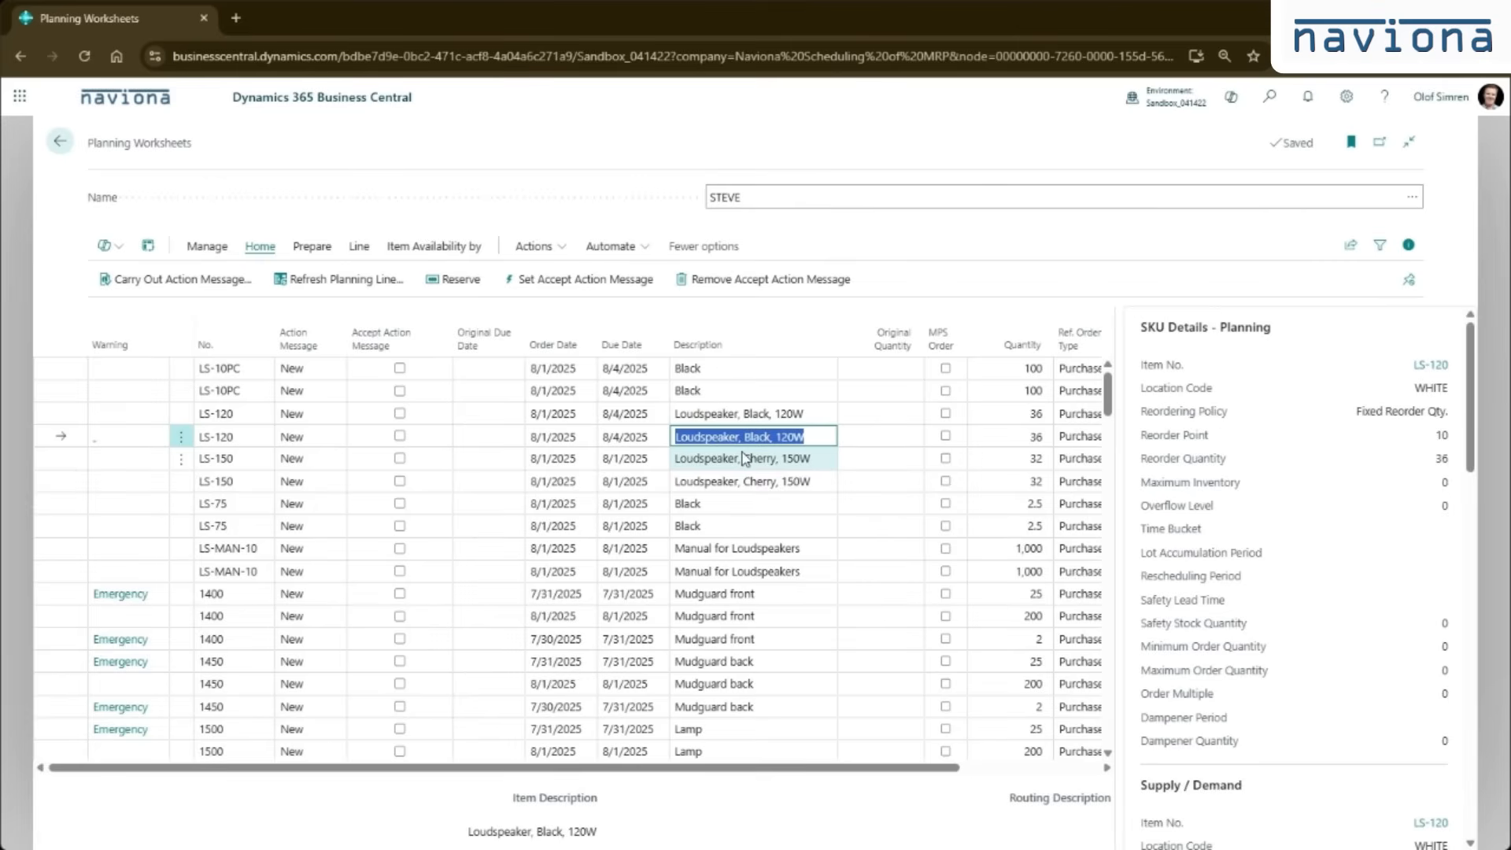
pyautogui.moveTo(757, 461)
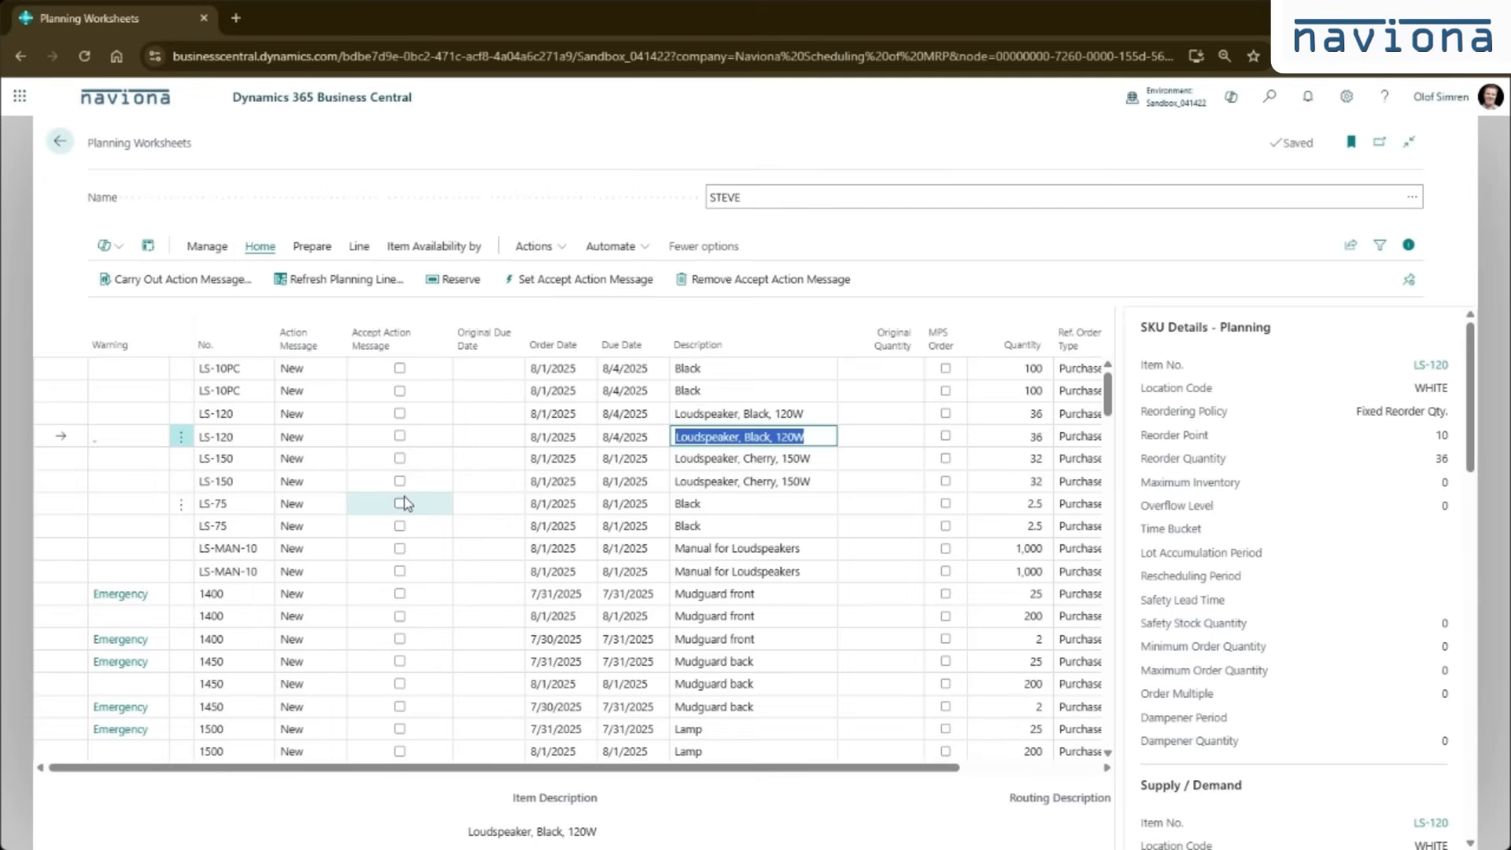
pyautogui.moveTo(404, 518)
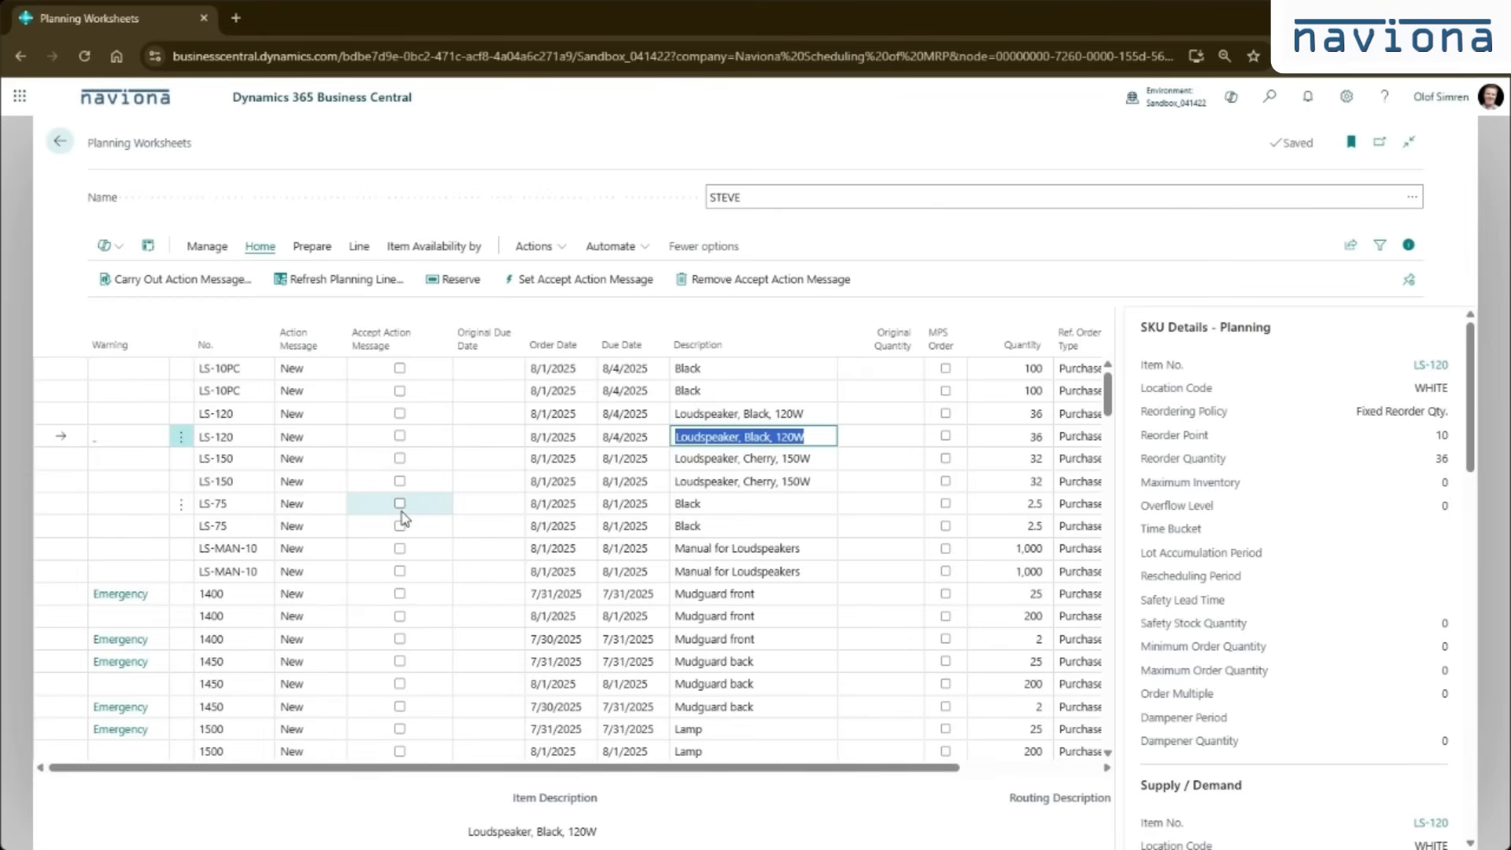
# Toggle the Accept Action Message checkbox on the LS-75 and LS-150 lines on and back off
pyautogui.click(400, 503)
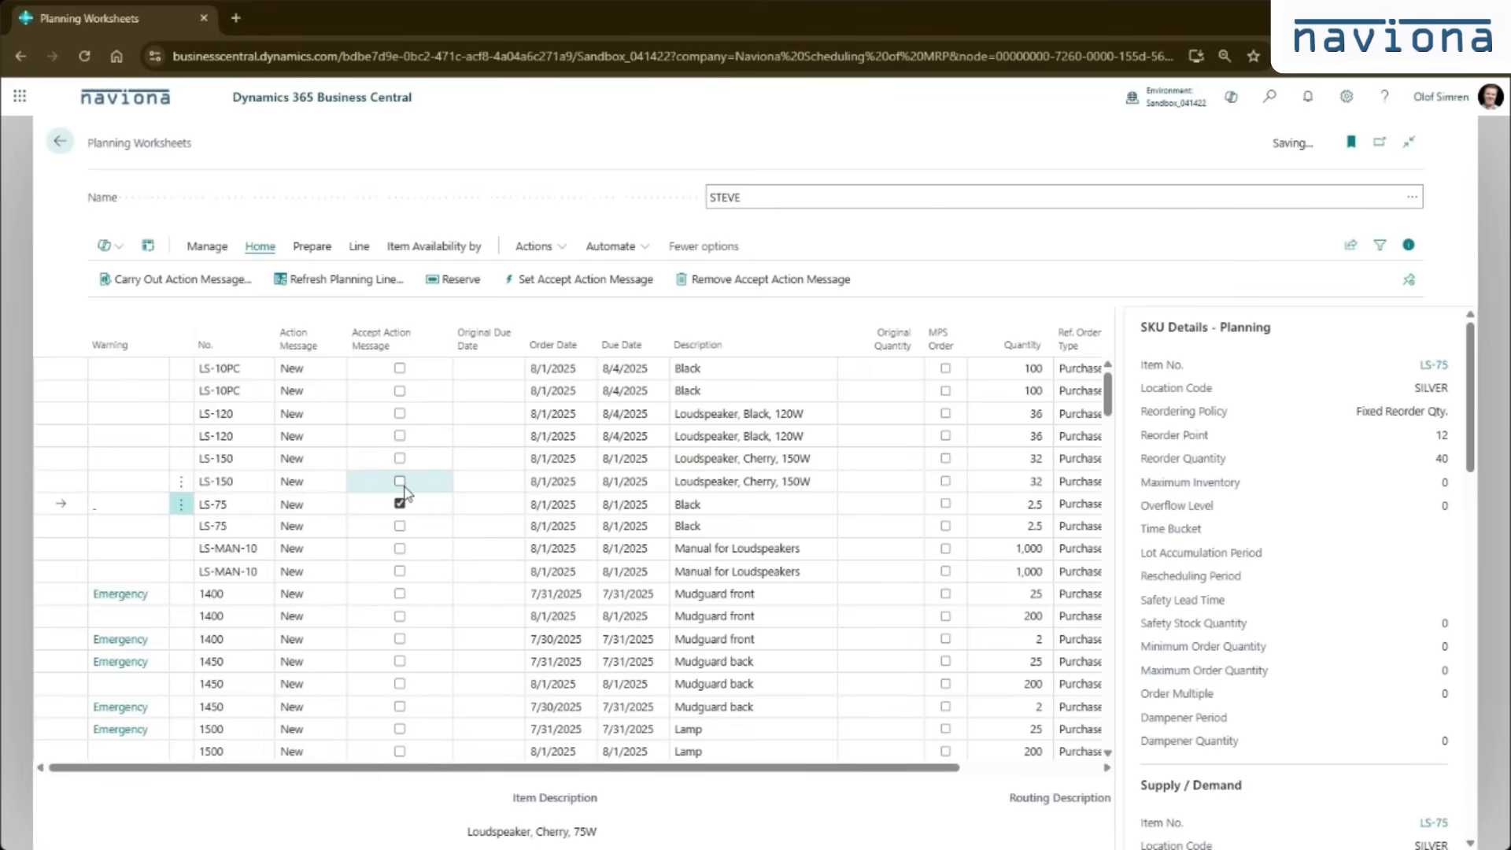
pyautogui.click(398, 482)
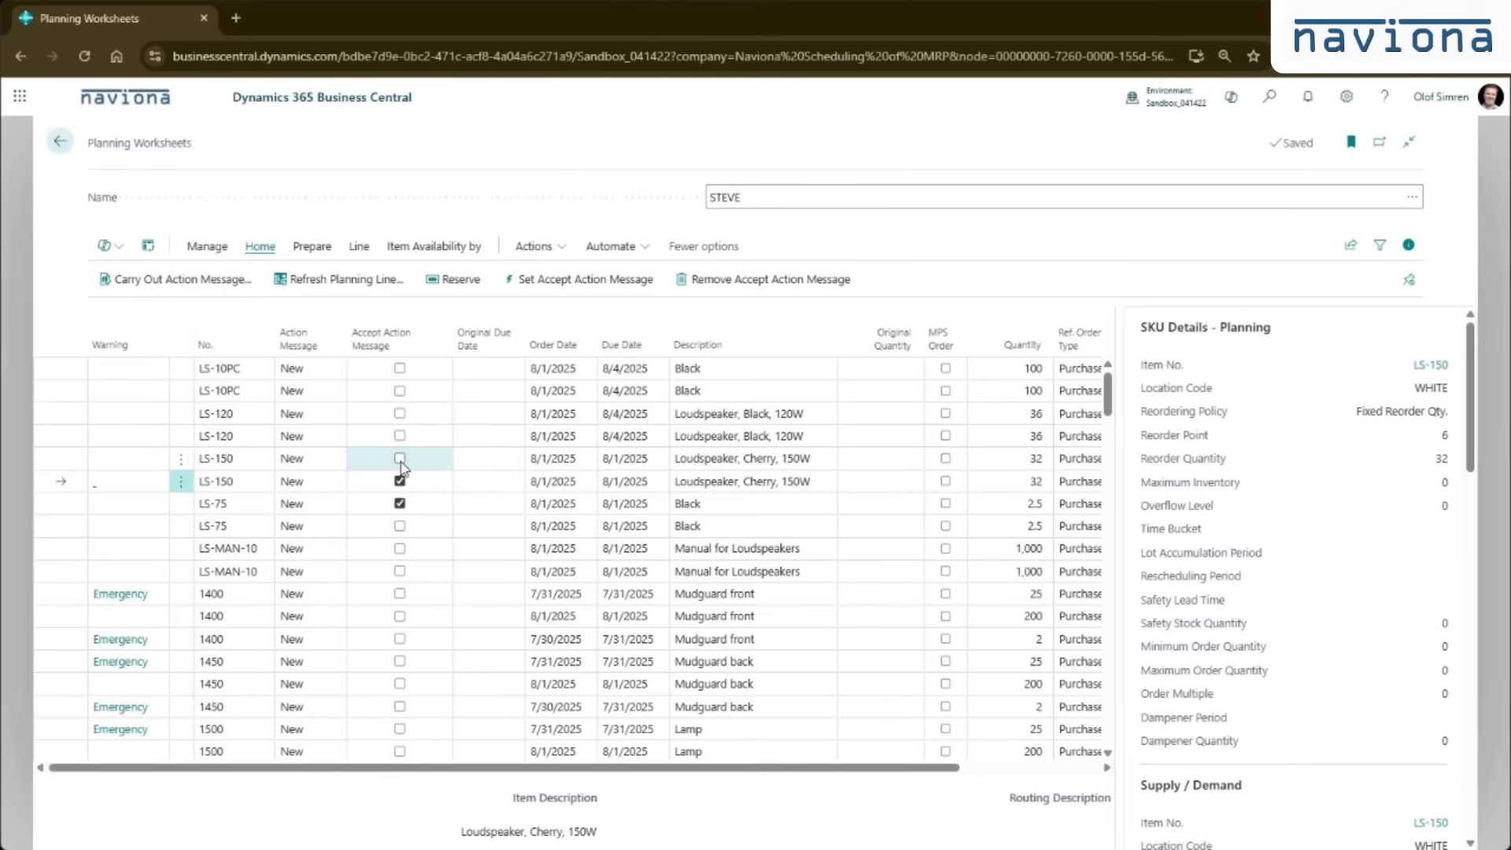
pyautogui.click(400, 458)
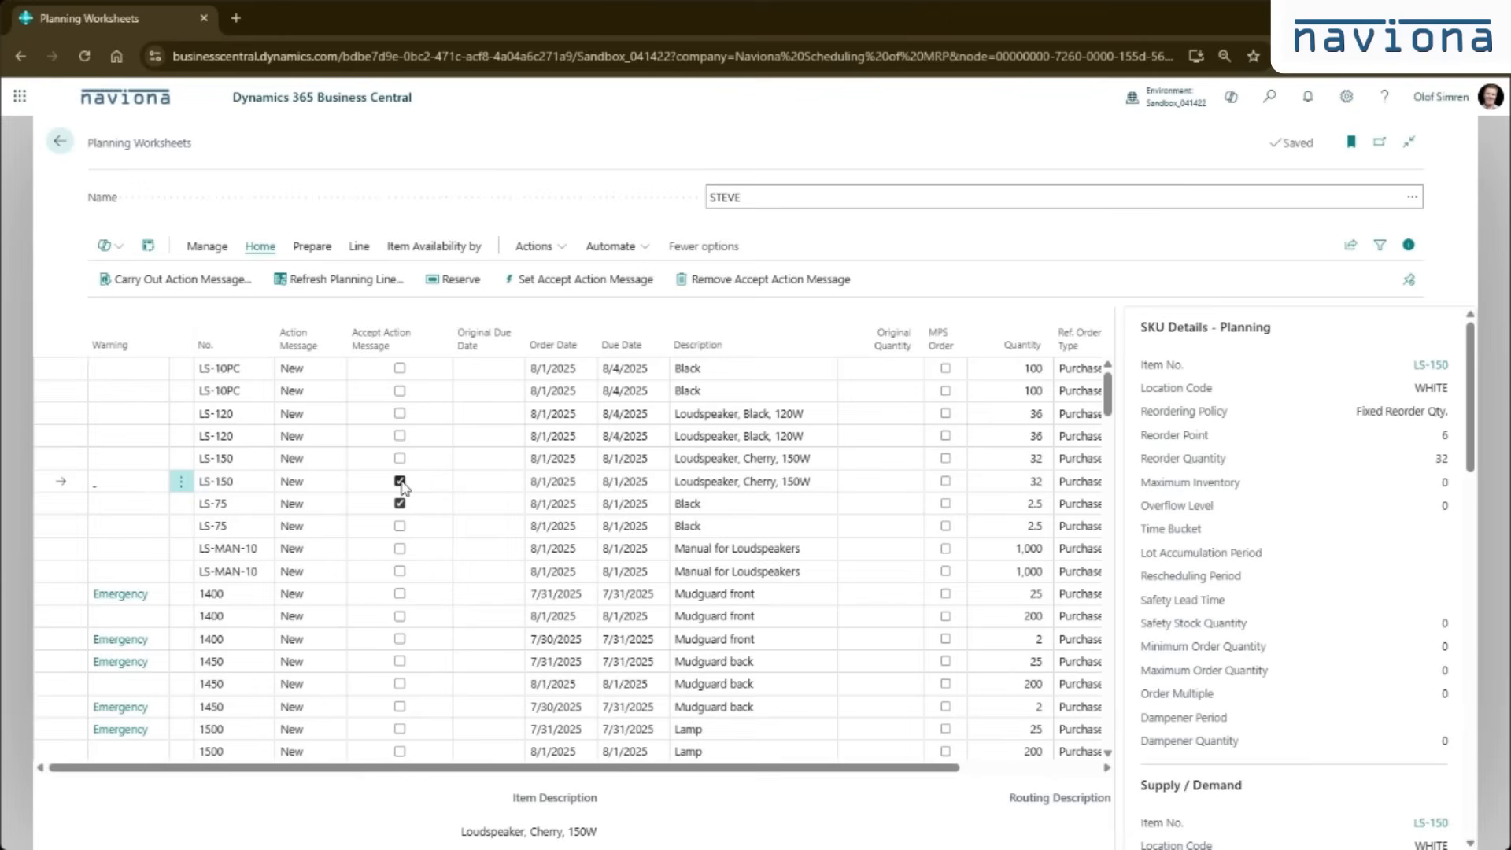
pyautogui.click(400, 504)
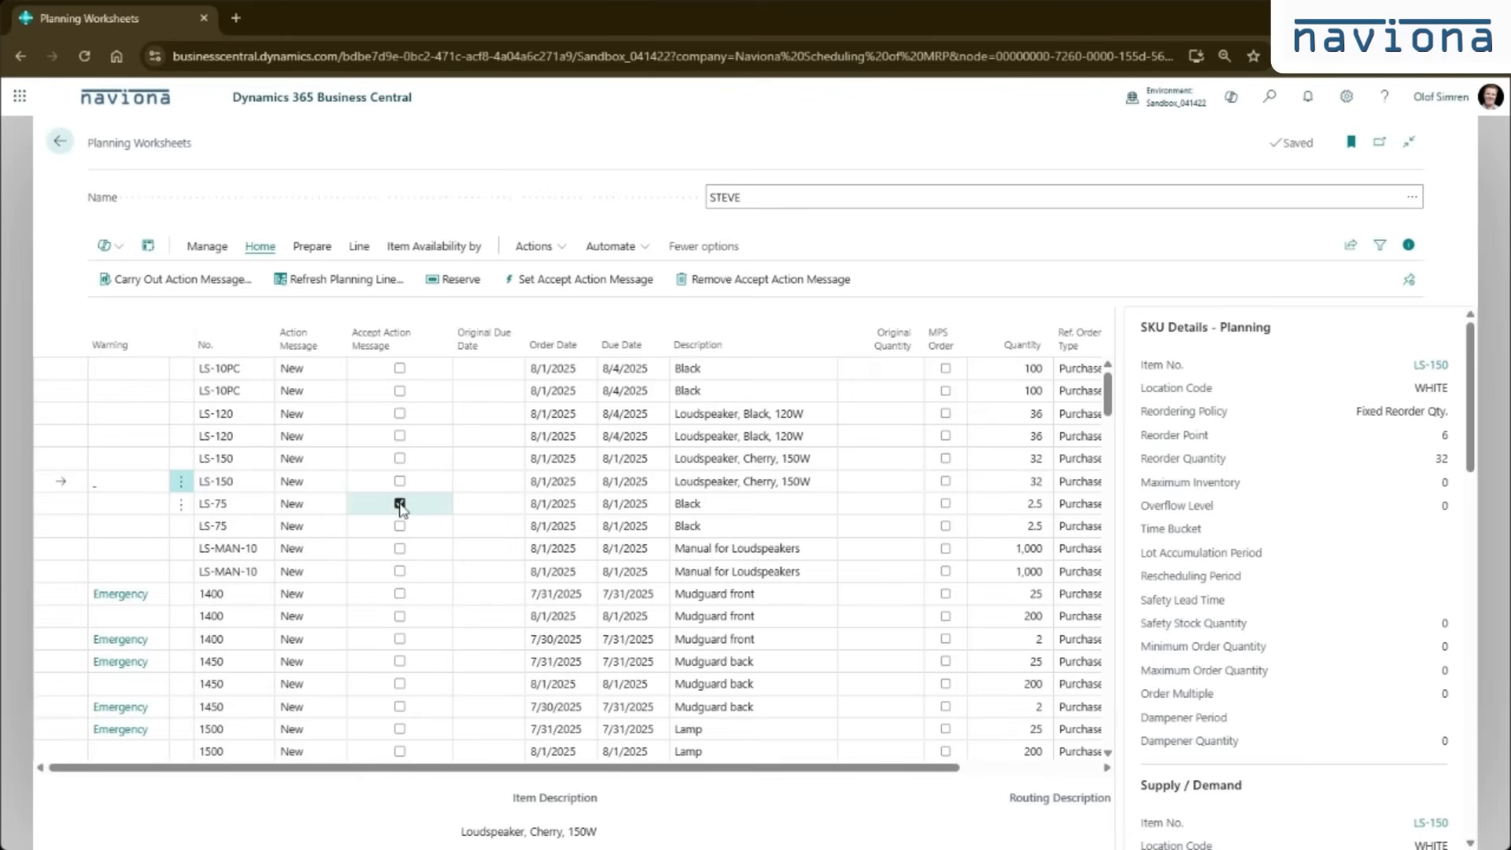
pyautogui.scroll(-3)
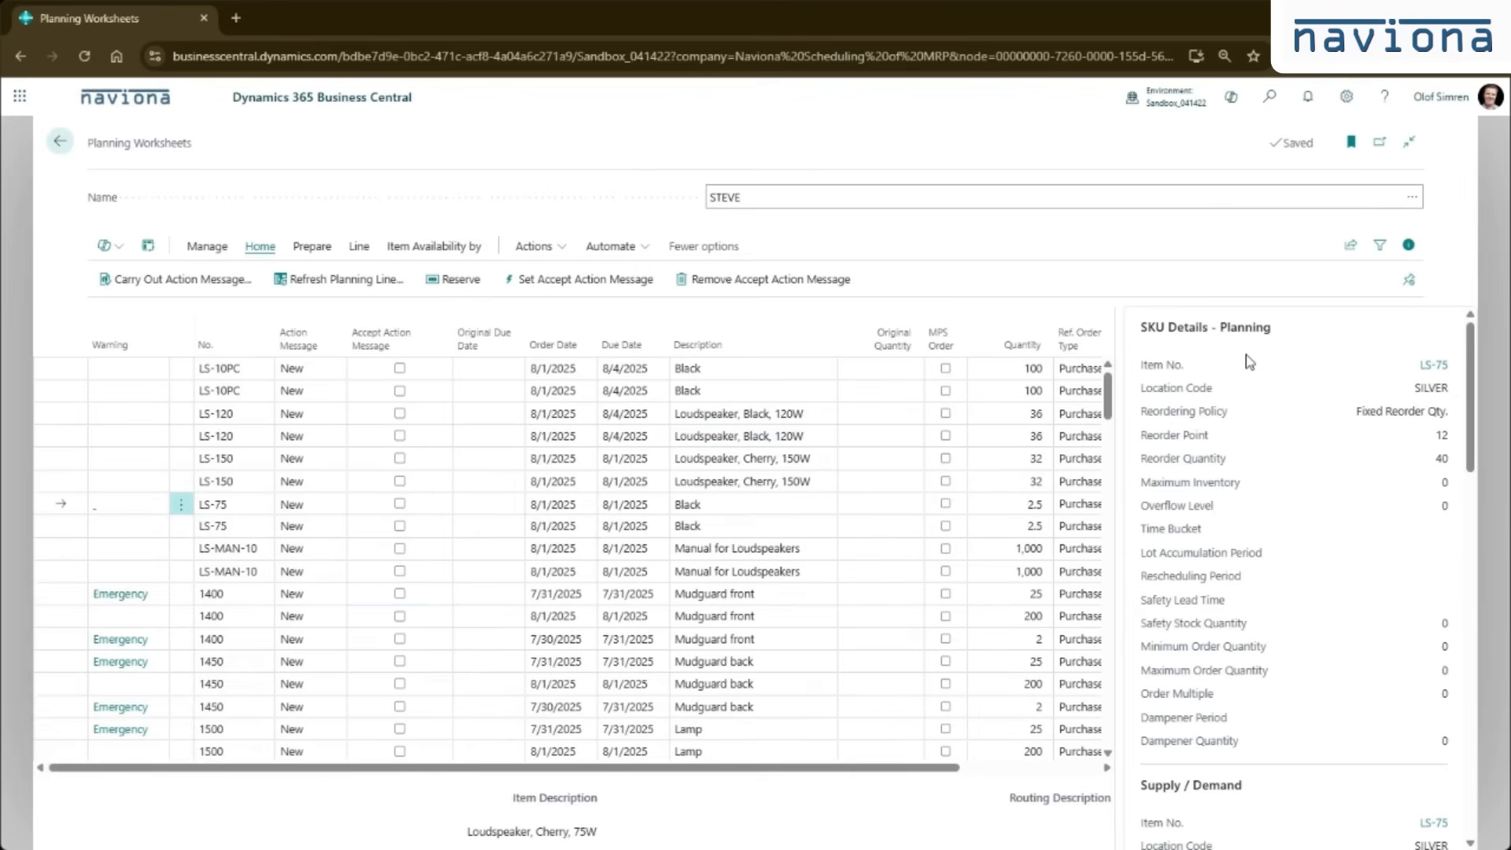
pyautogui.moveTo(1230, 347)
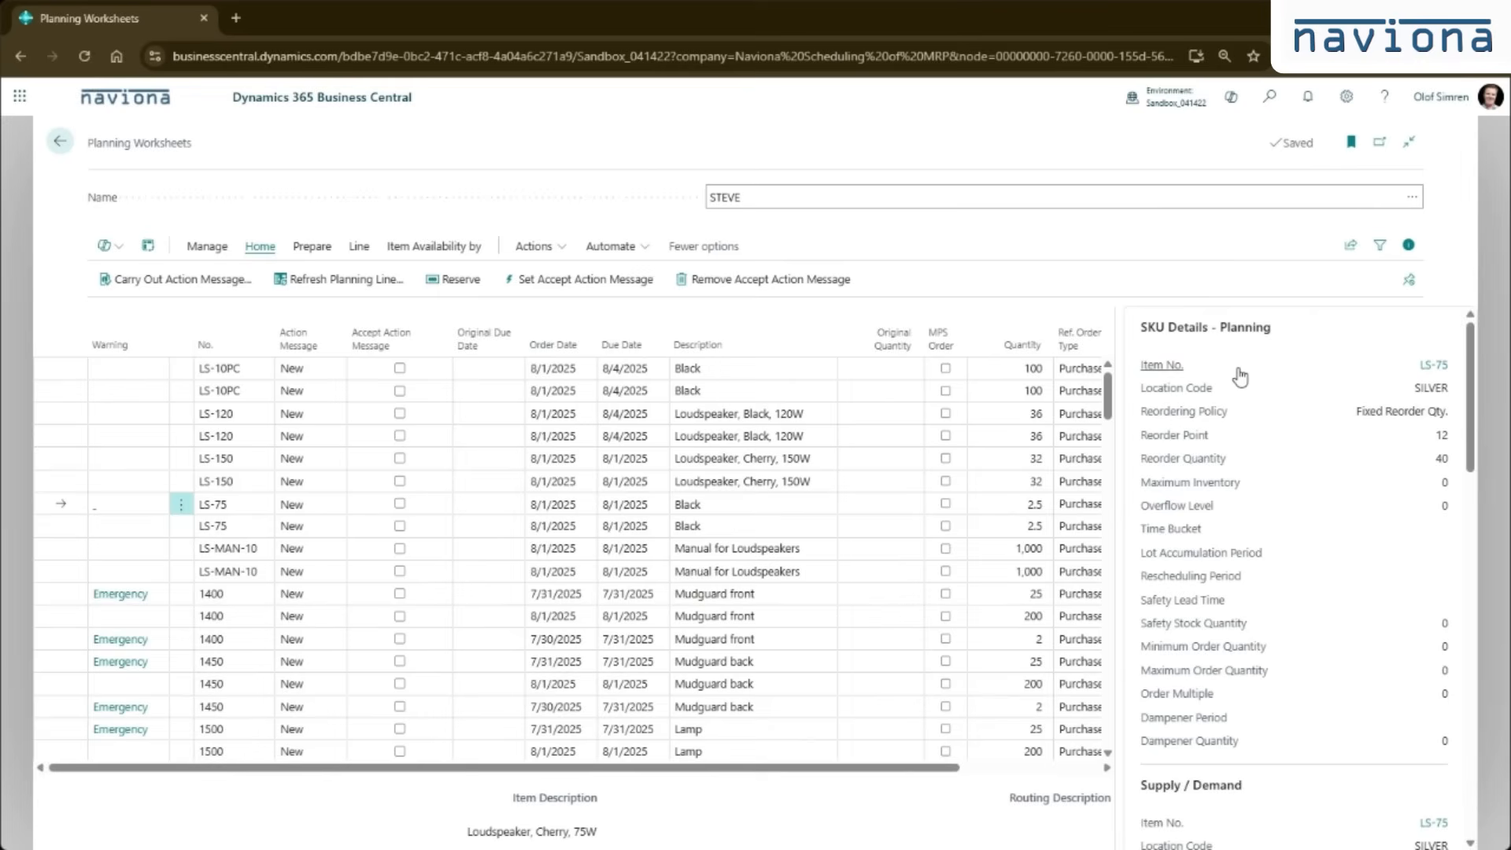
pyautogui.moveTo(1131, 351)
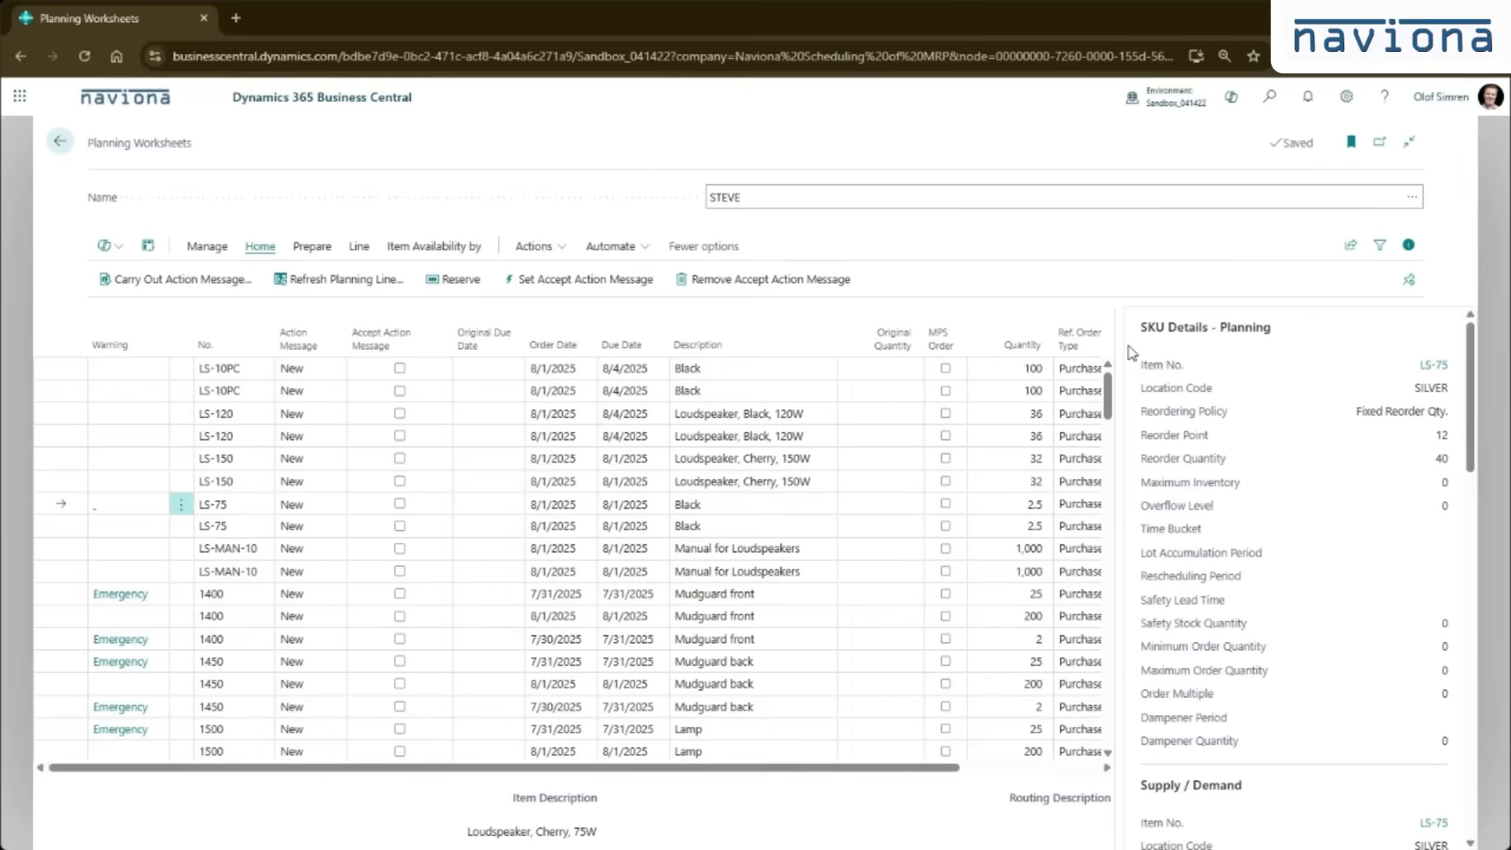
pyautogui.moveTo(1134, 375)
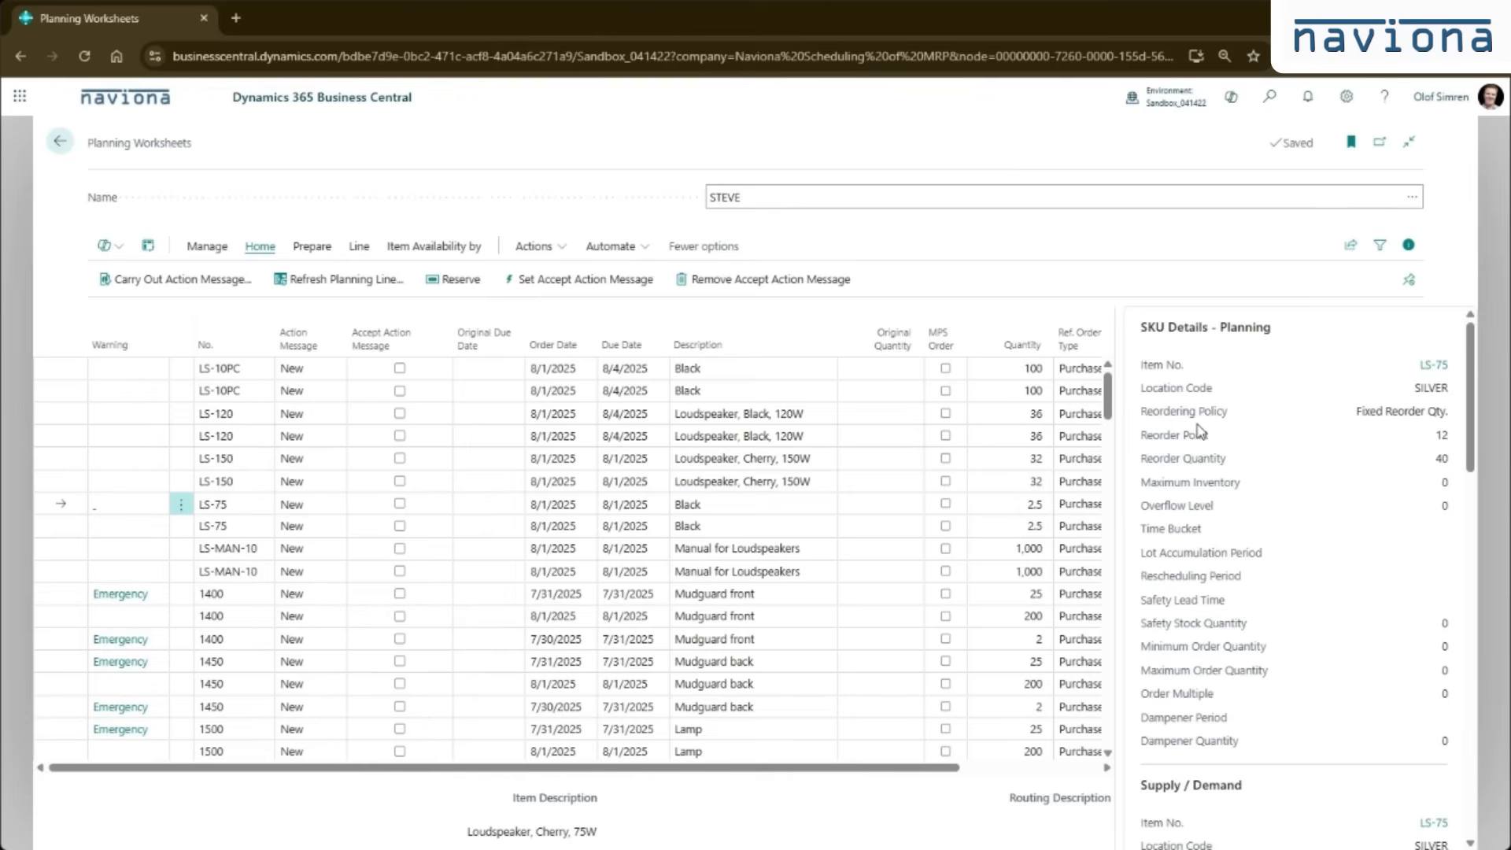
# Scroll the FactBox pane to the LS-75 Supply / Demand and Item Details - Replenishment sections
pyautogui.scroll(-3)
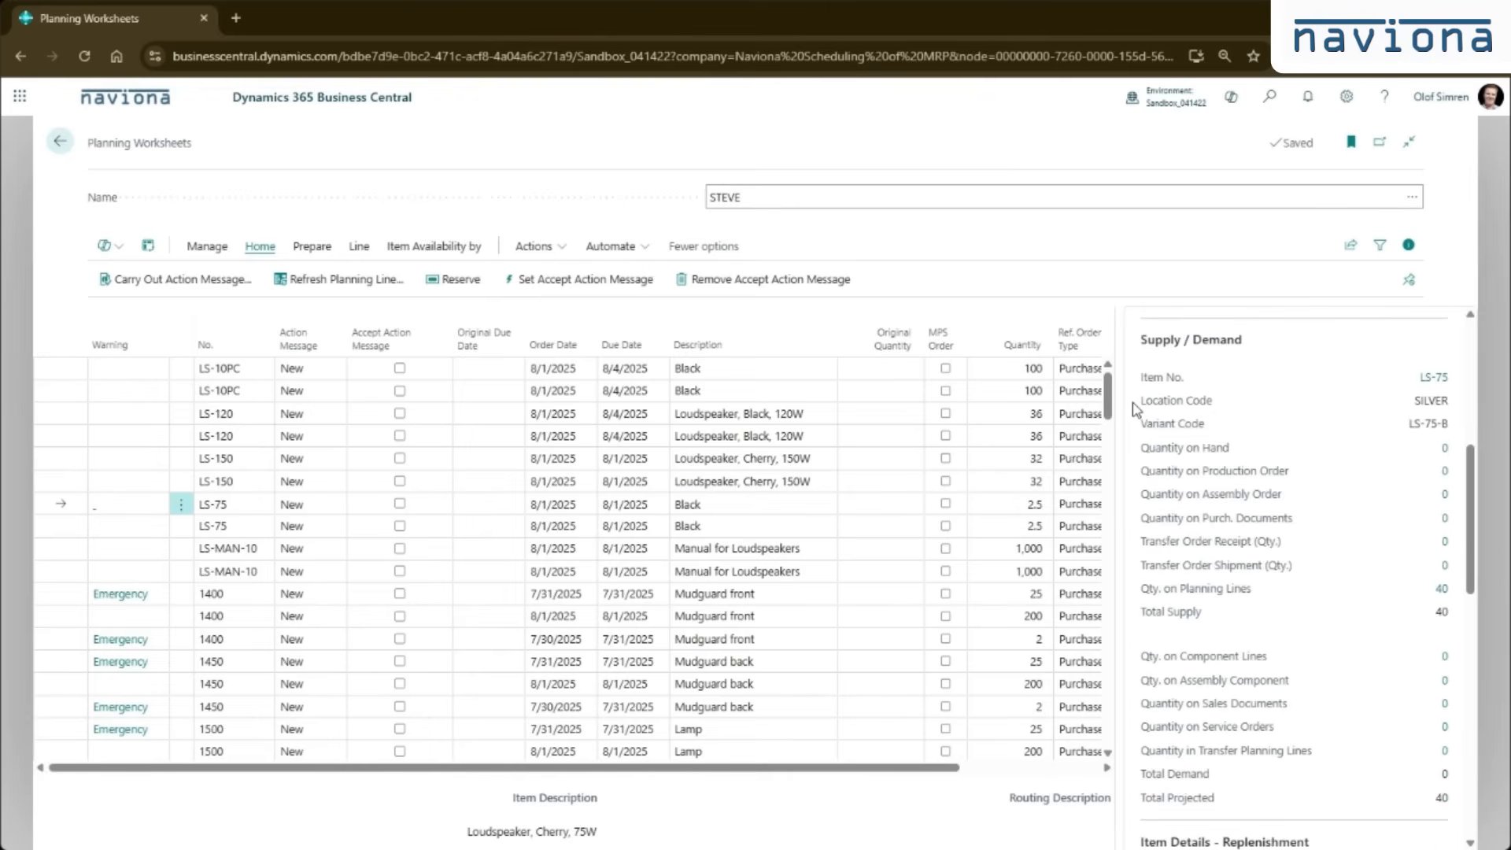
pyautogui.moveTo(1145, 414)
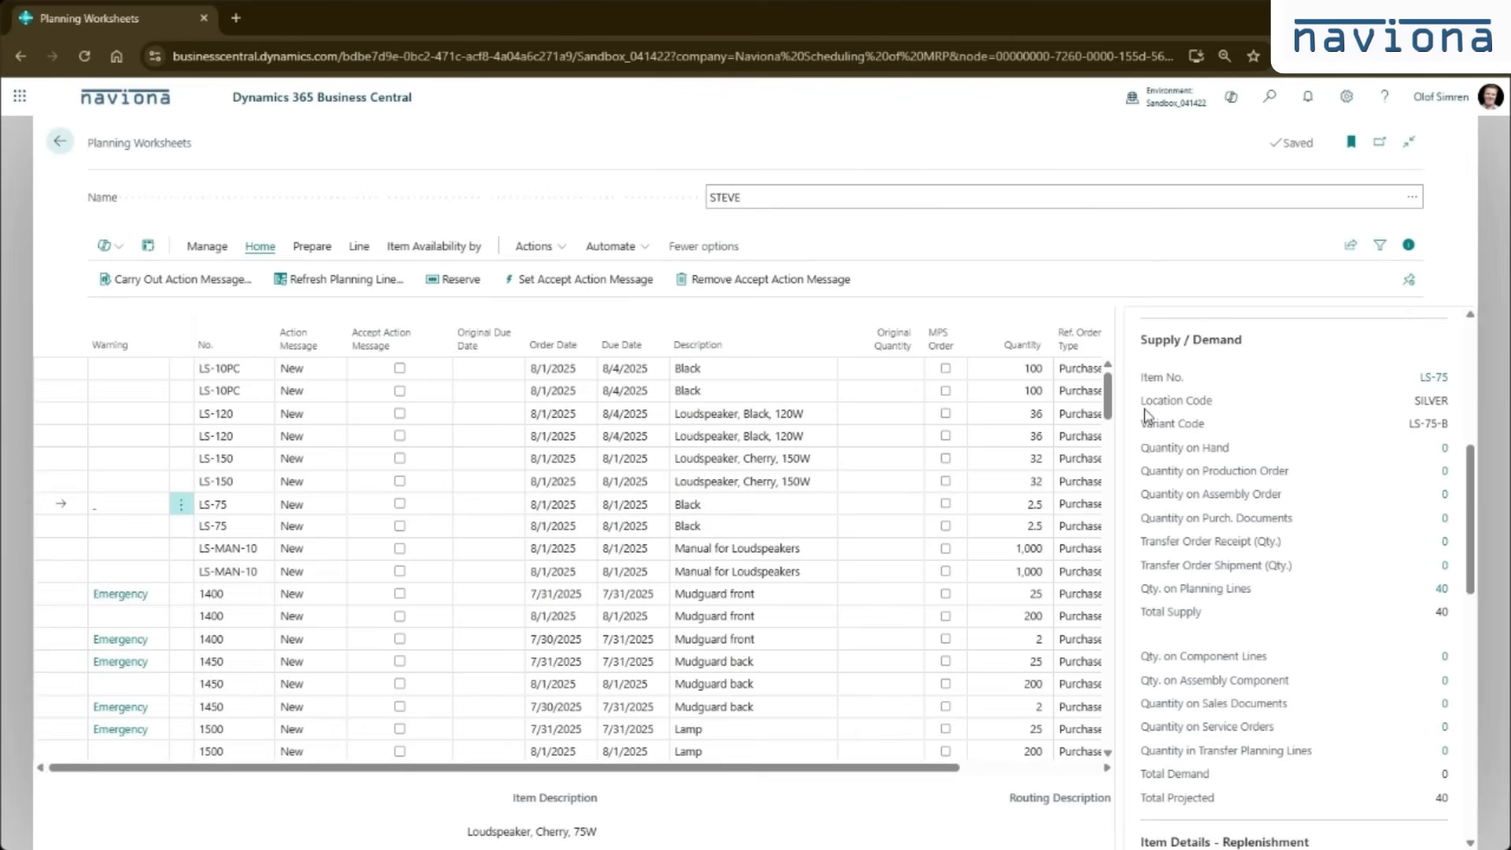
pyautogui.moveTo(1194, 491)
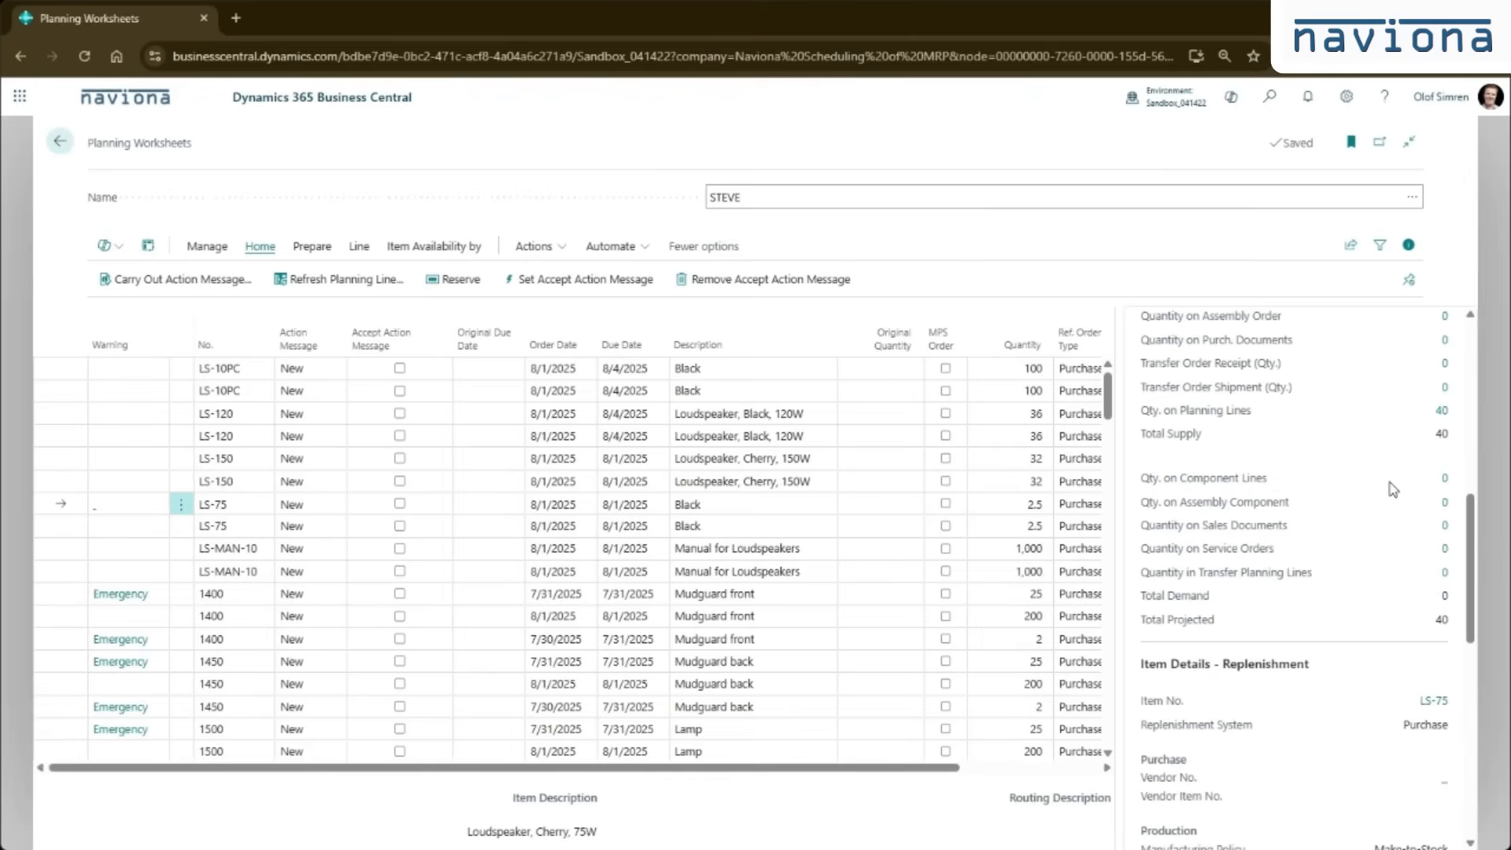
pyautogui.moveTo(1457, 628)
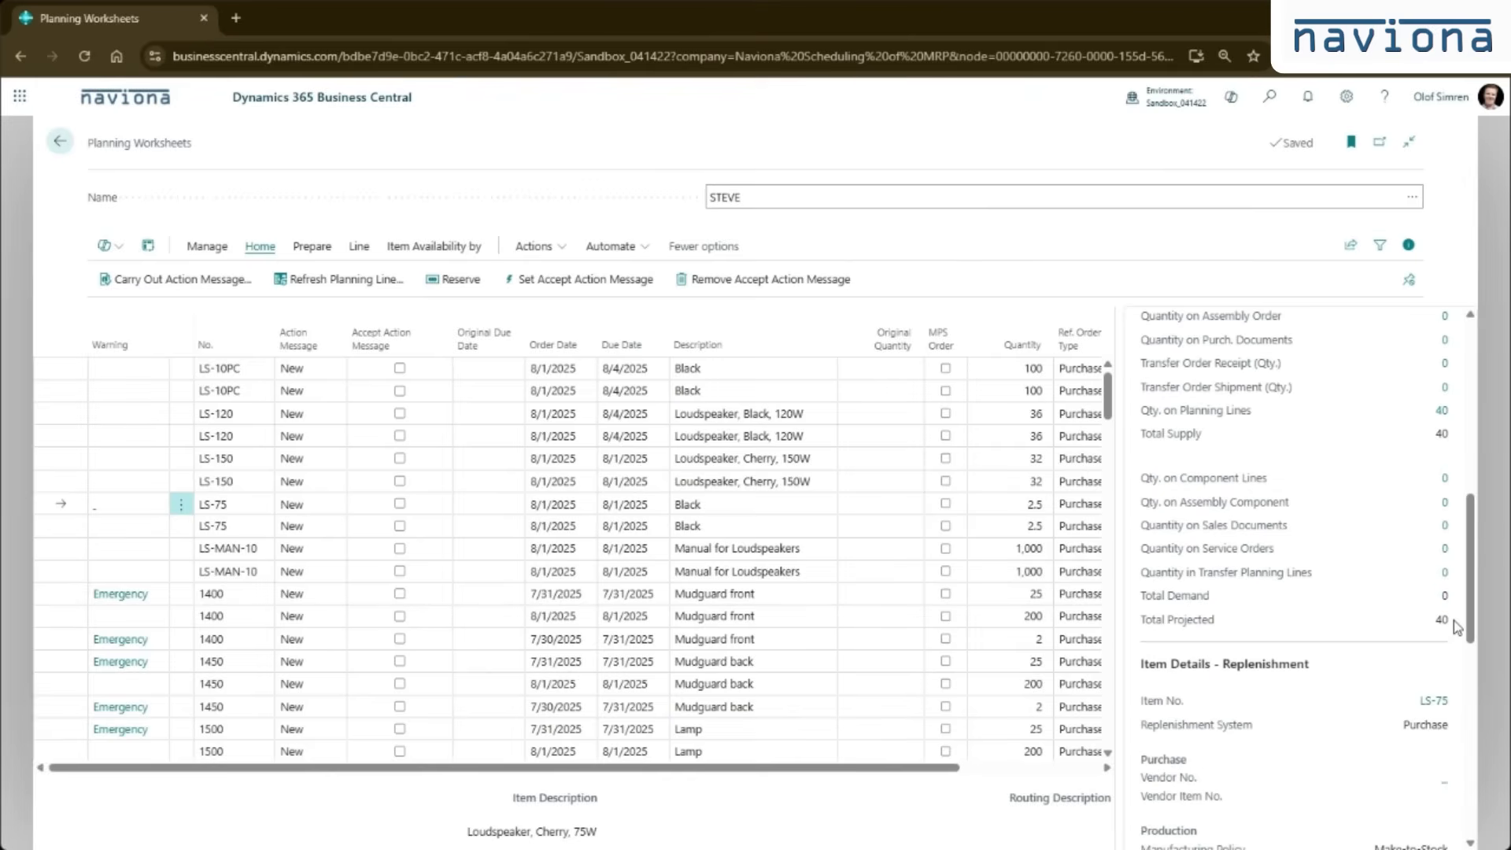
pyautogui.moveTo(1341, 621)
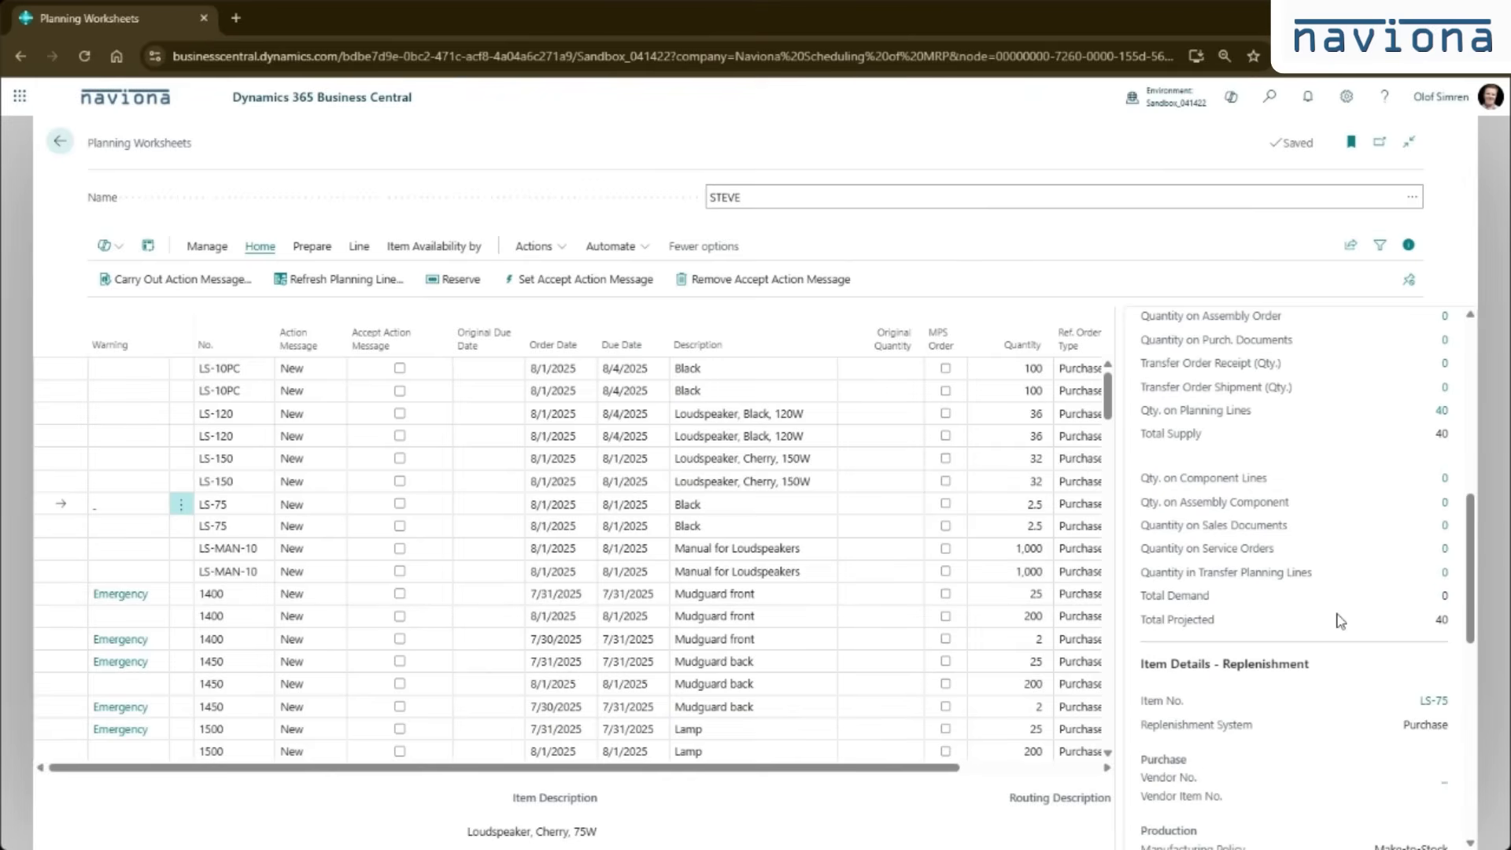